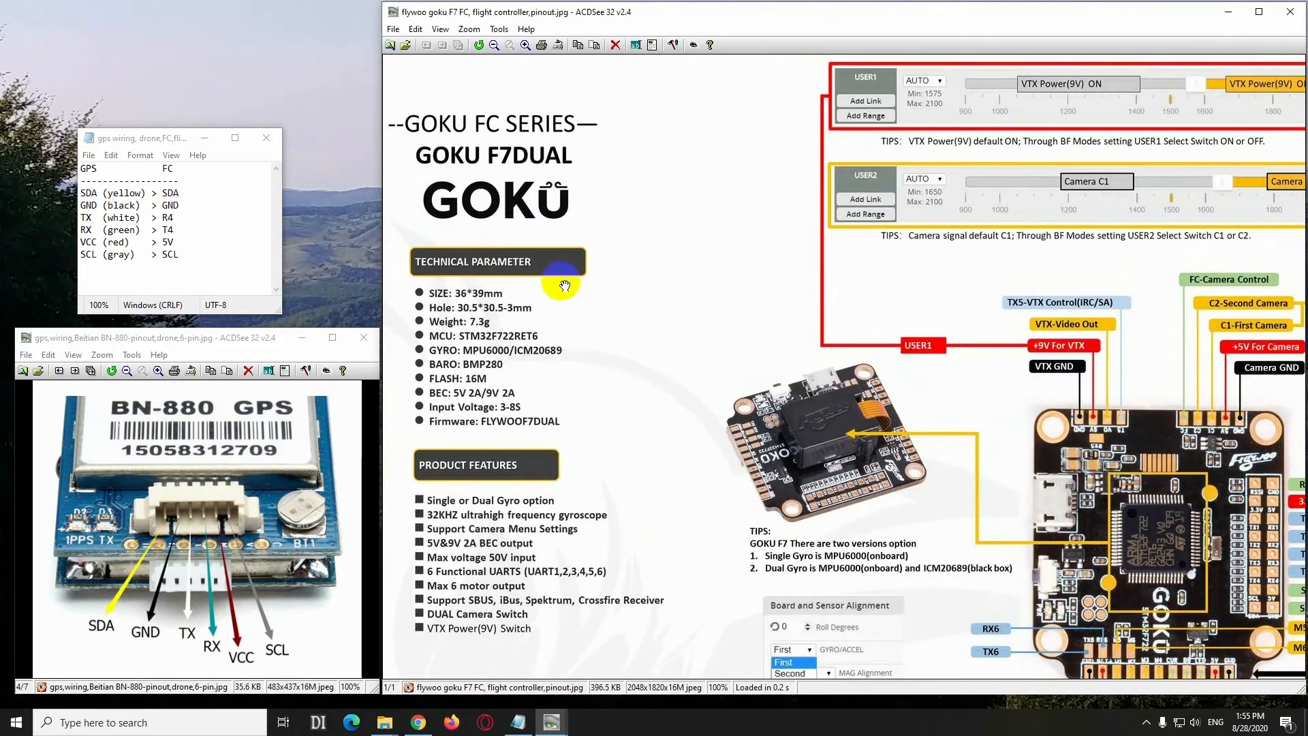
Scroll the Goku F7 pinout image down to the front board diagram's pad labels
scroll(down, 3)
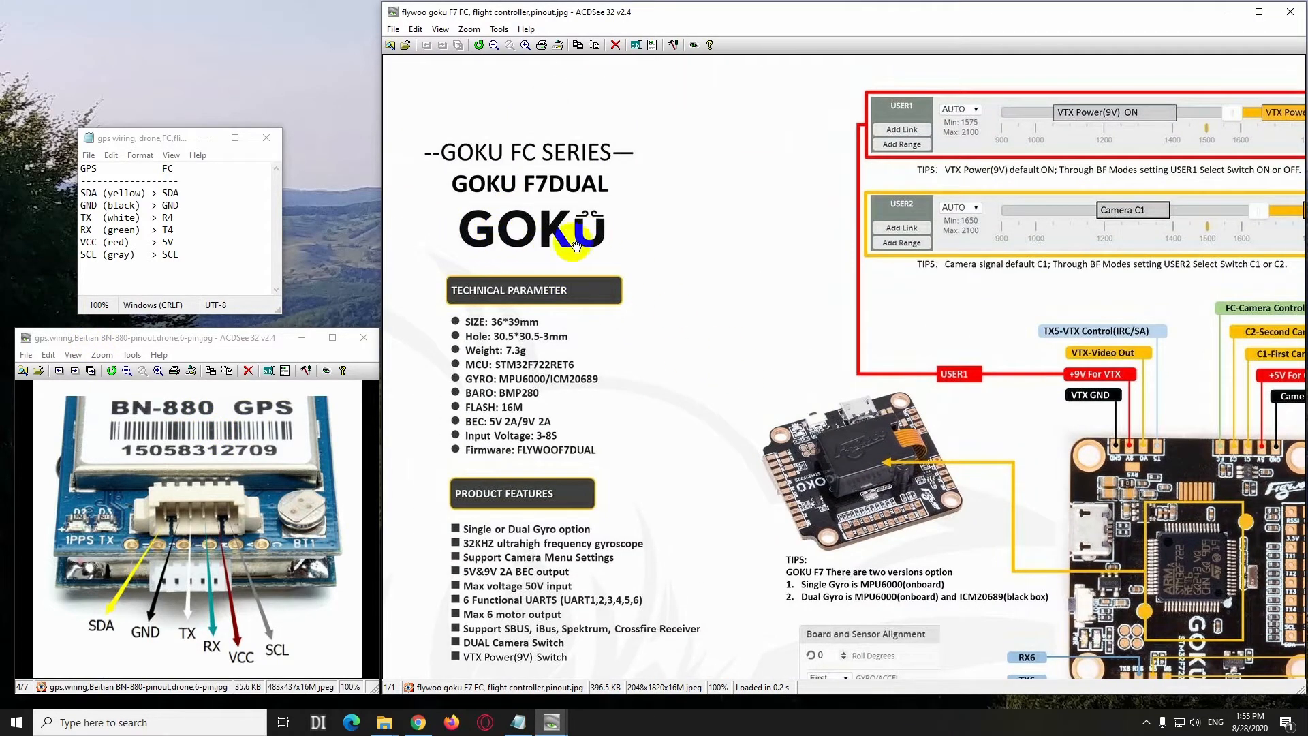
scroll(down, 3)
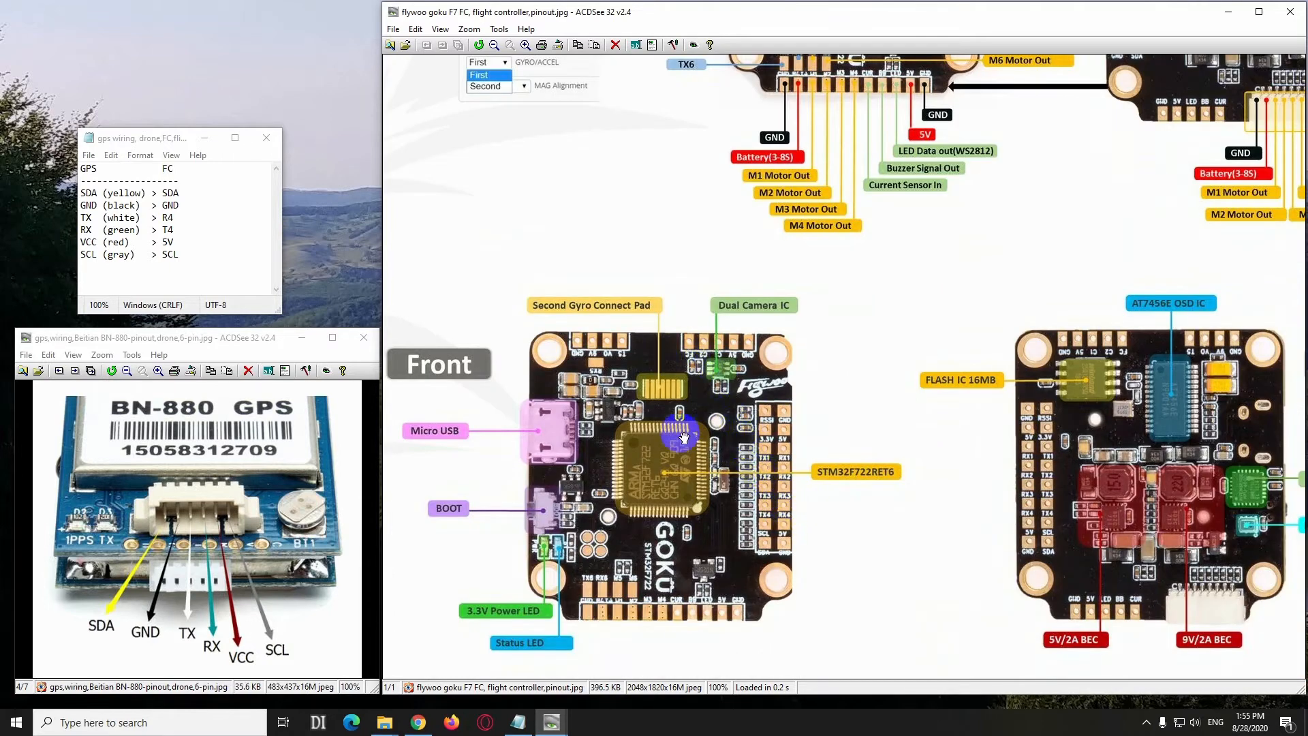
mouse_move(1140, 472)
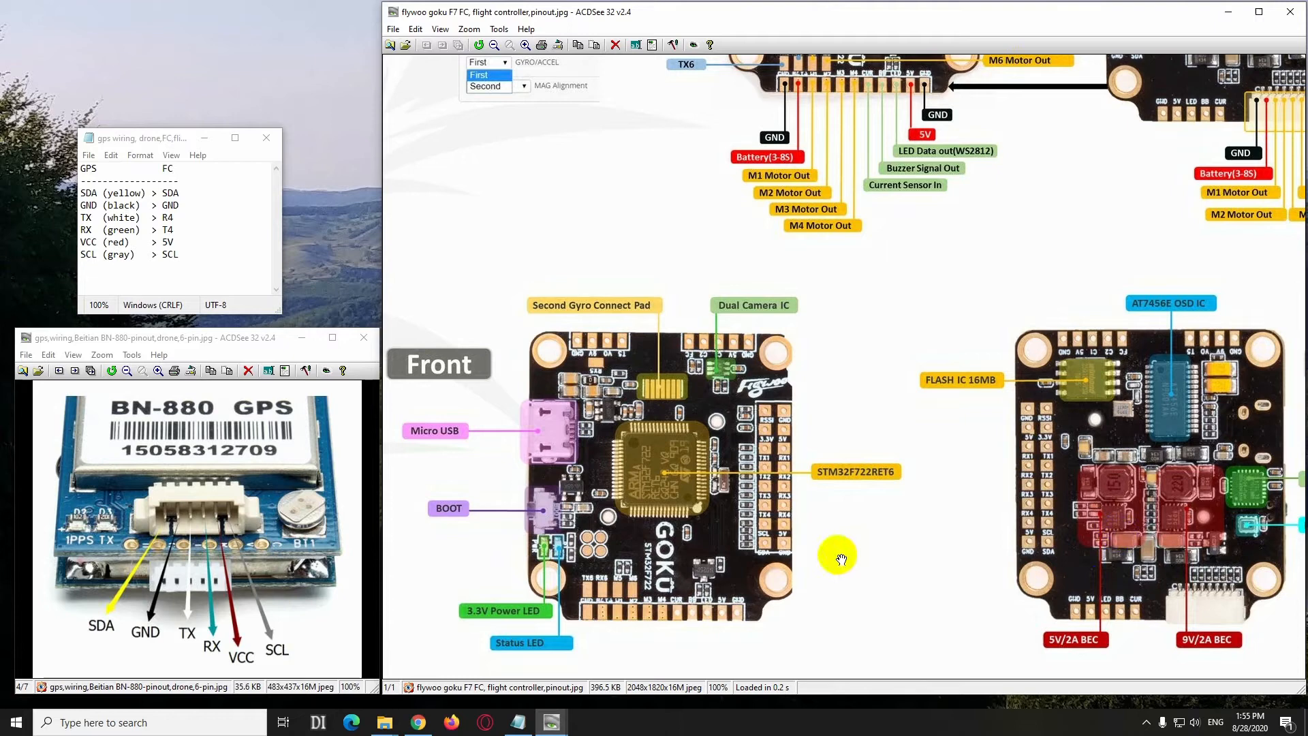
mouse_move(763, 500)
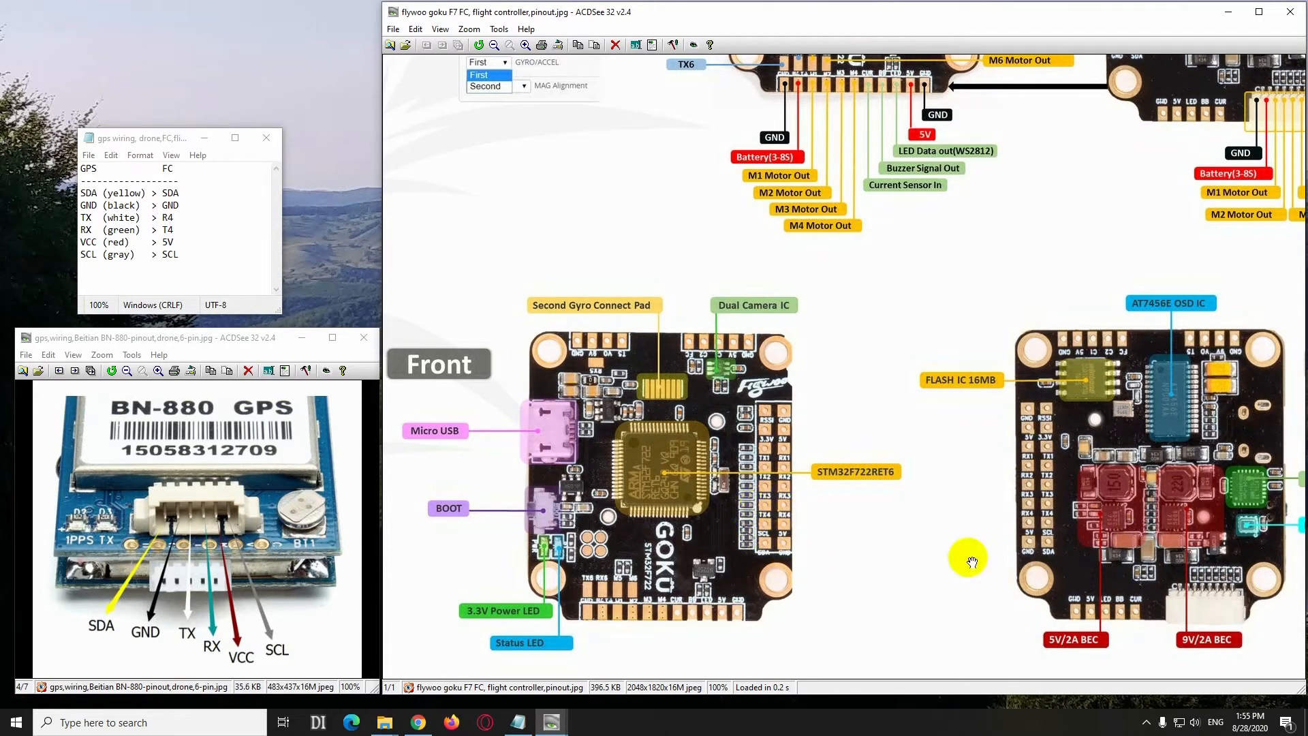
mouse_move(1047, 517)
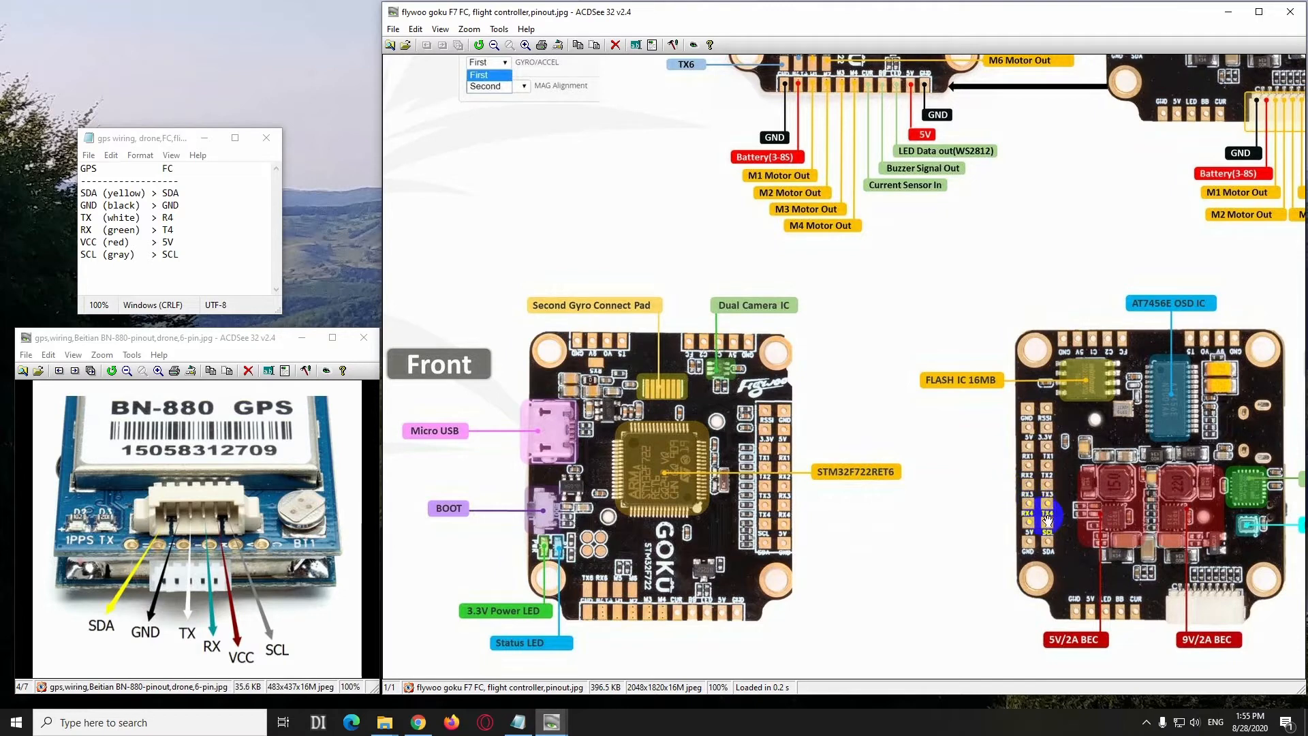
mouse_move(784, 511)
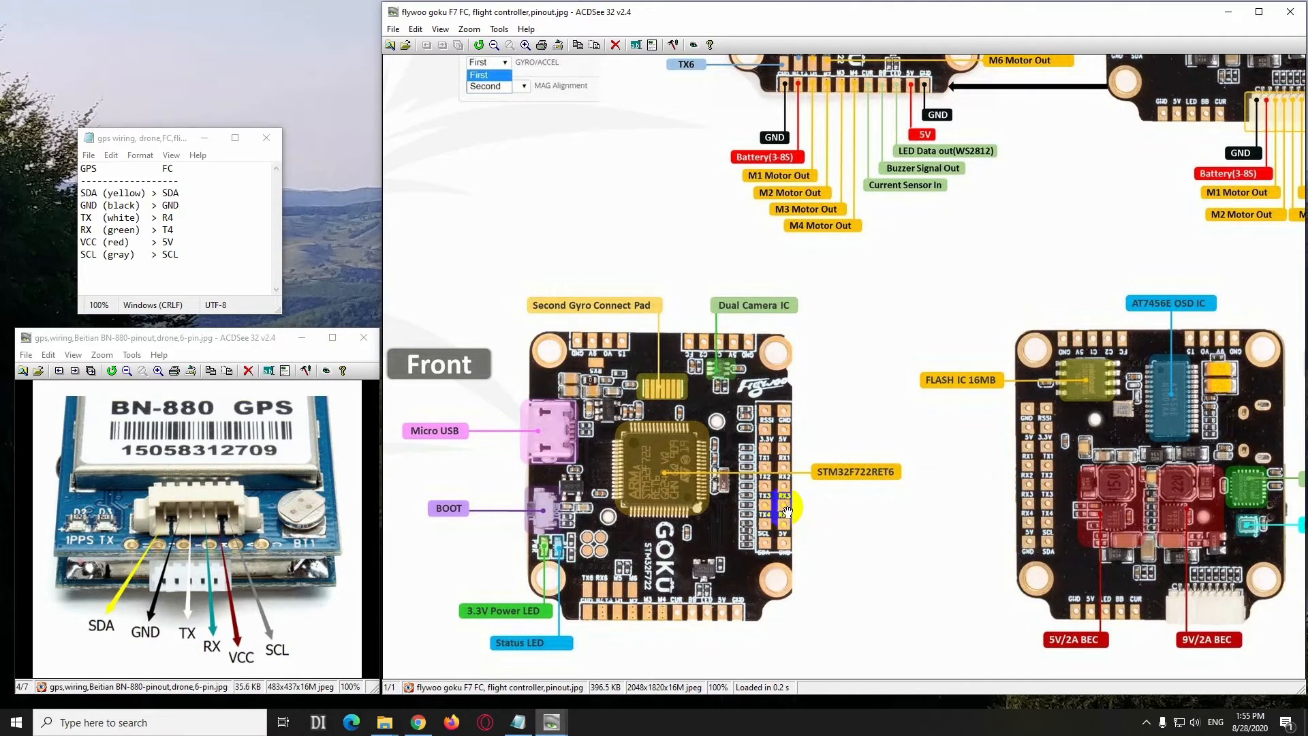
mouse_move(768, 564)
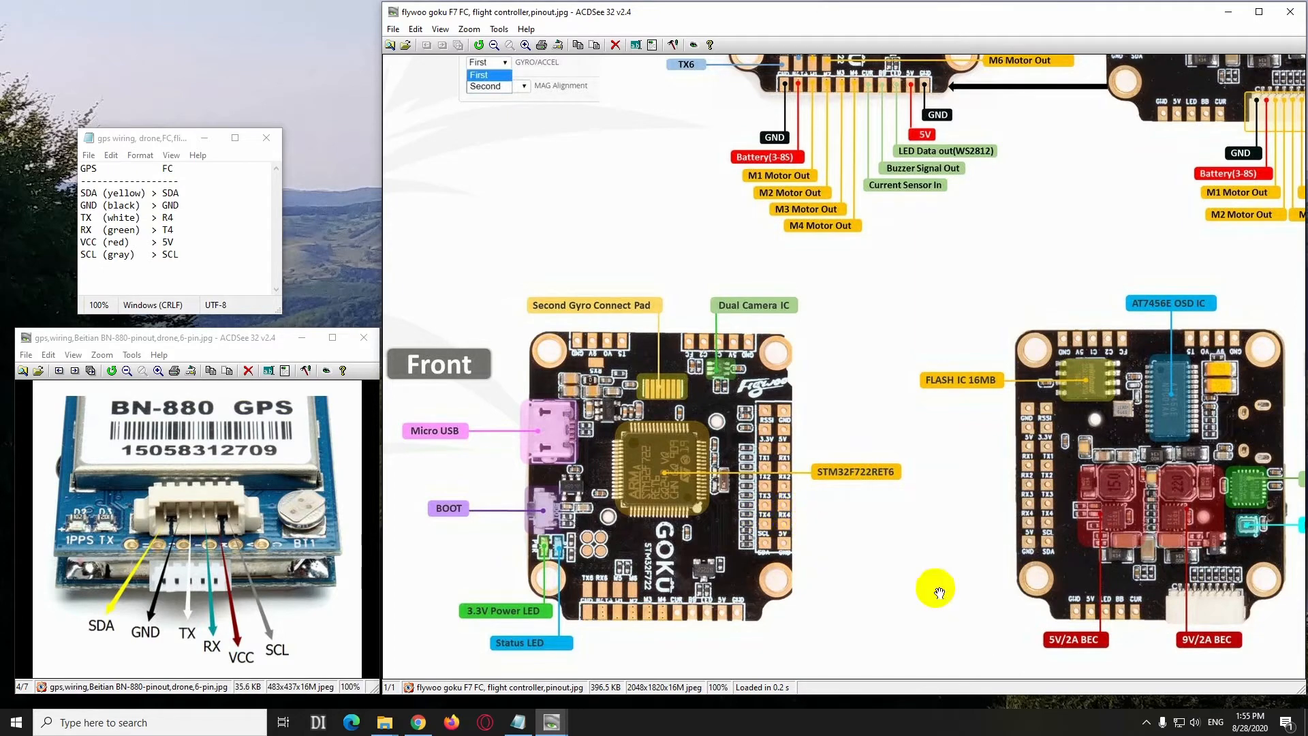
Highlight the 'TX (white) > R4' GPS mapping line in the Notepad wiring note
double_click(86, 168)
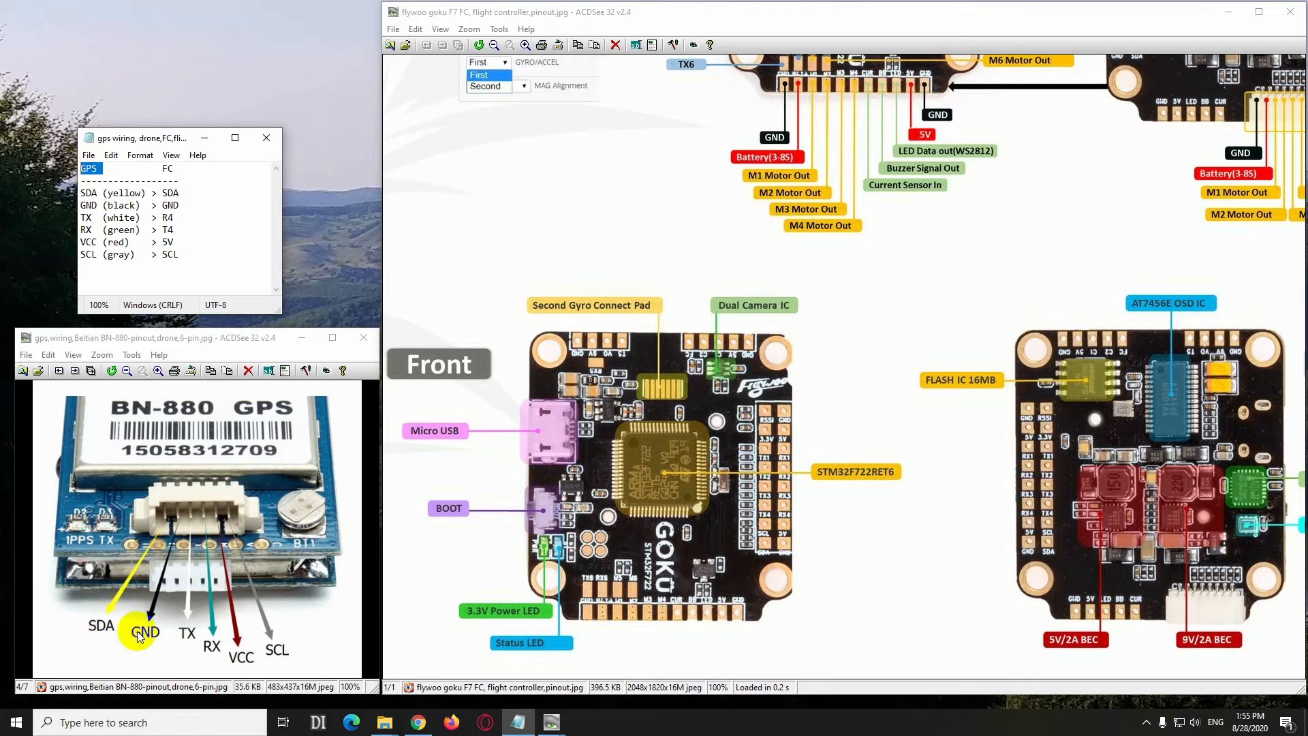
mouse_move(246, 658)
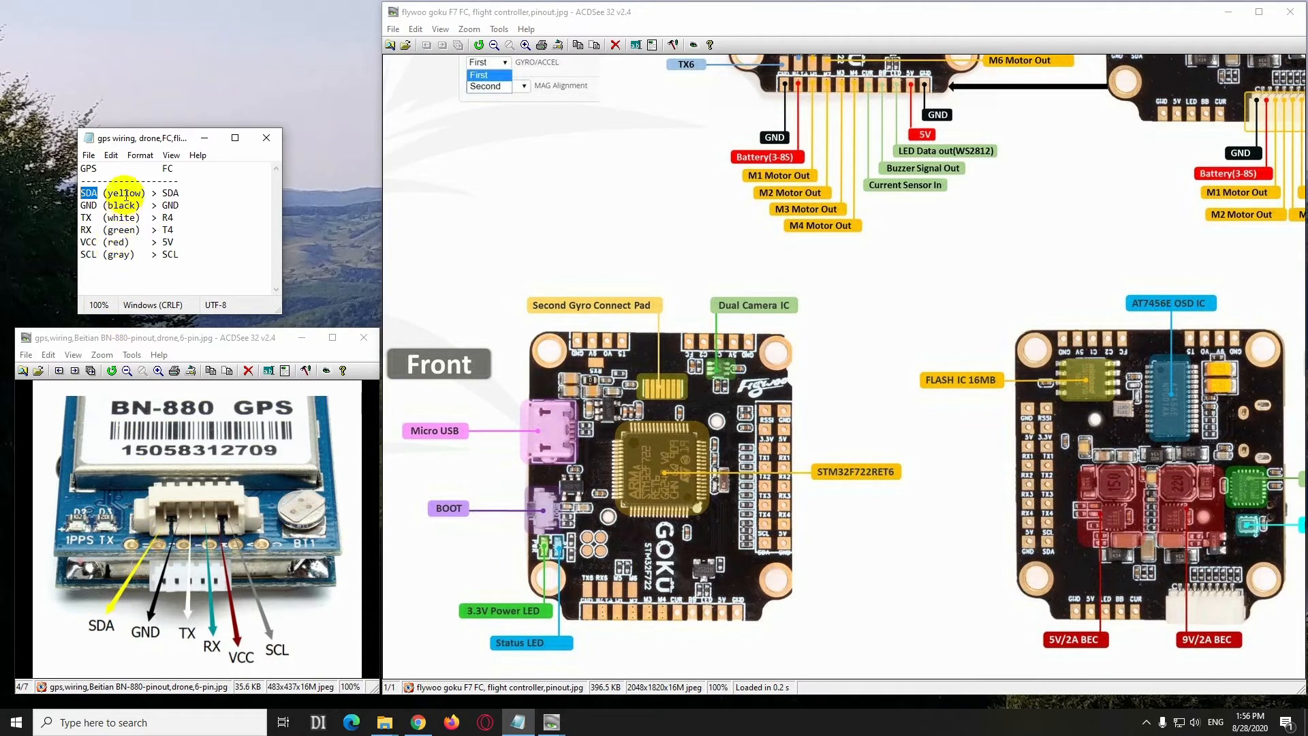
mouse_move(167, 168)
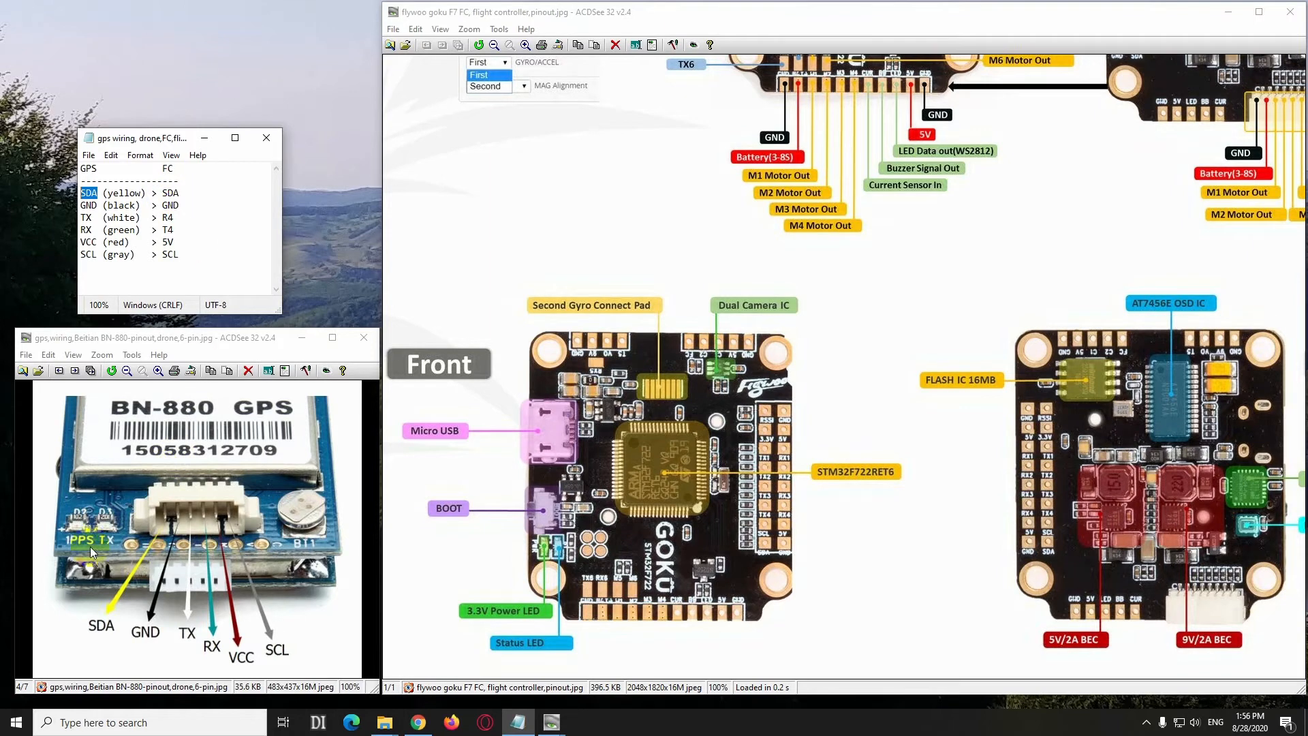
mouse_move(285, 606)
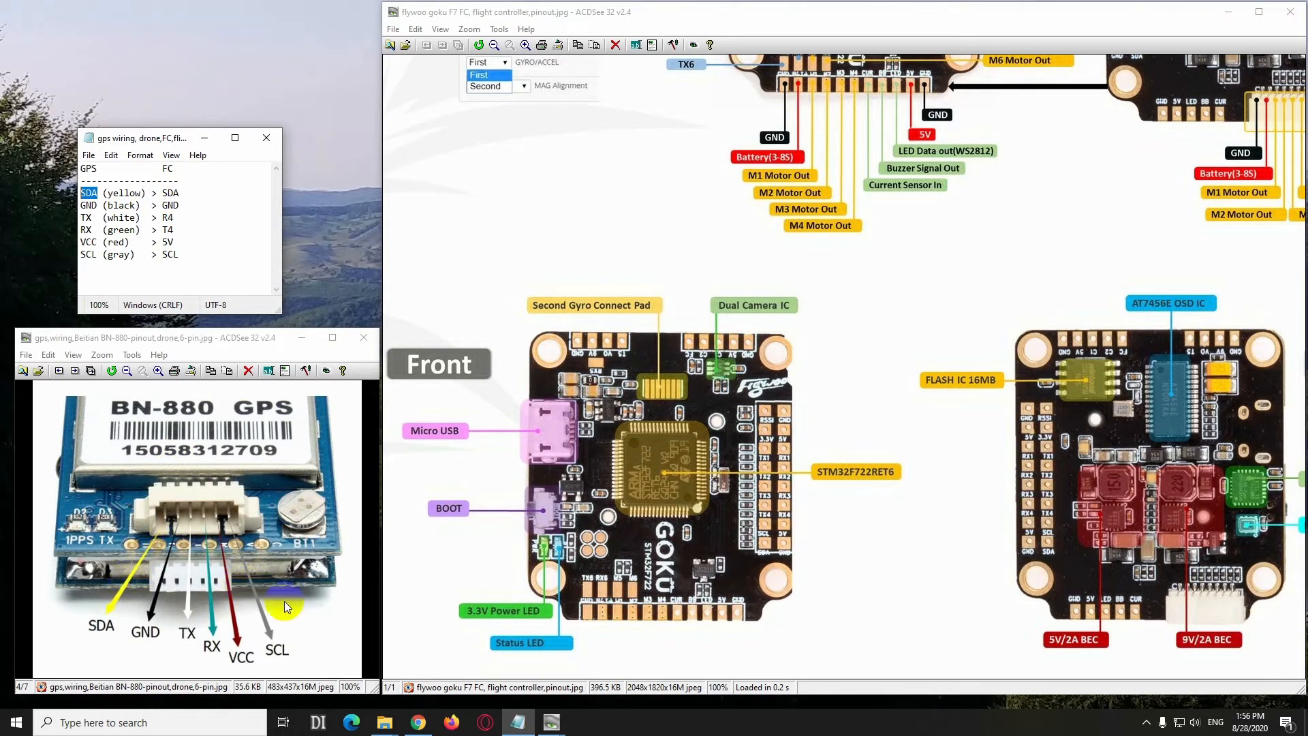
mouse_move(762, 543)
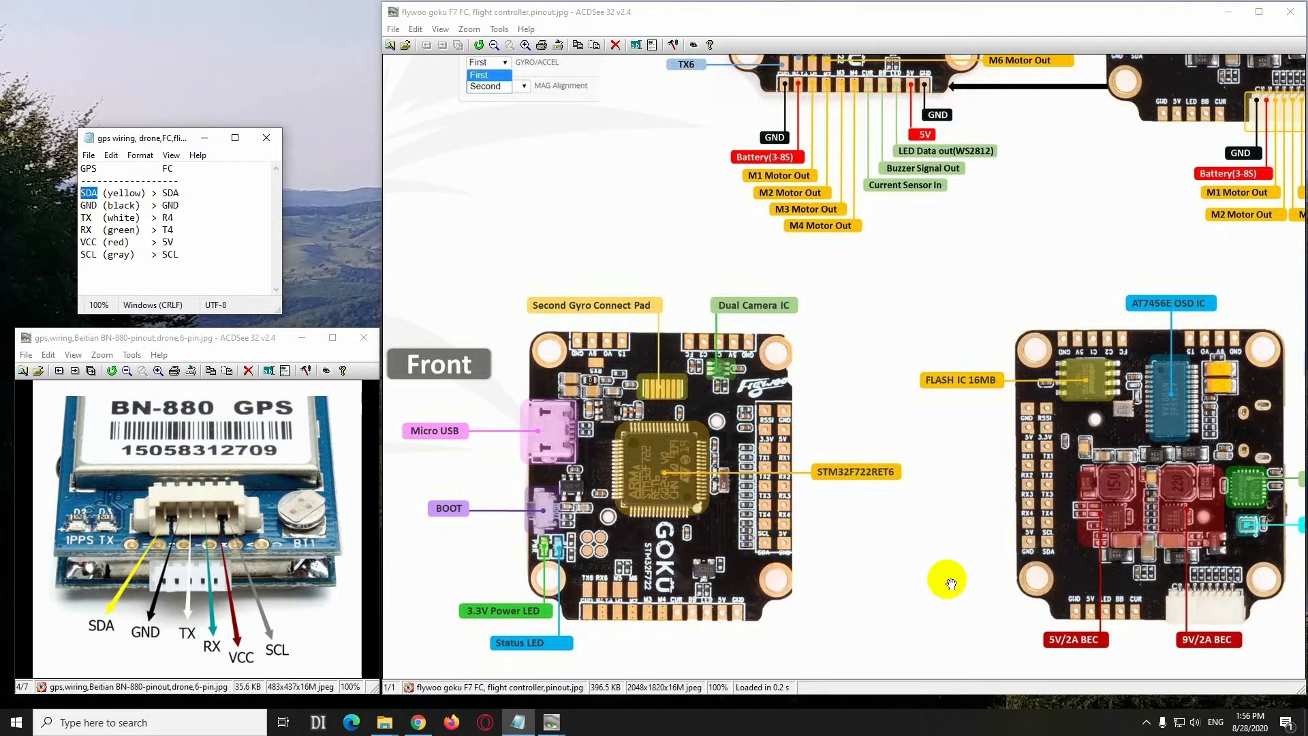
mouse_move(1045, 535)
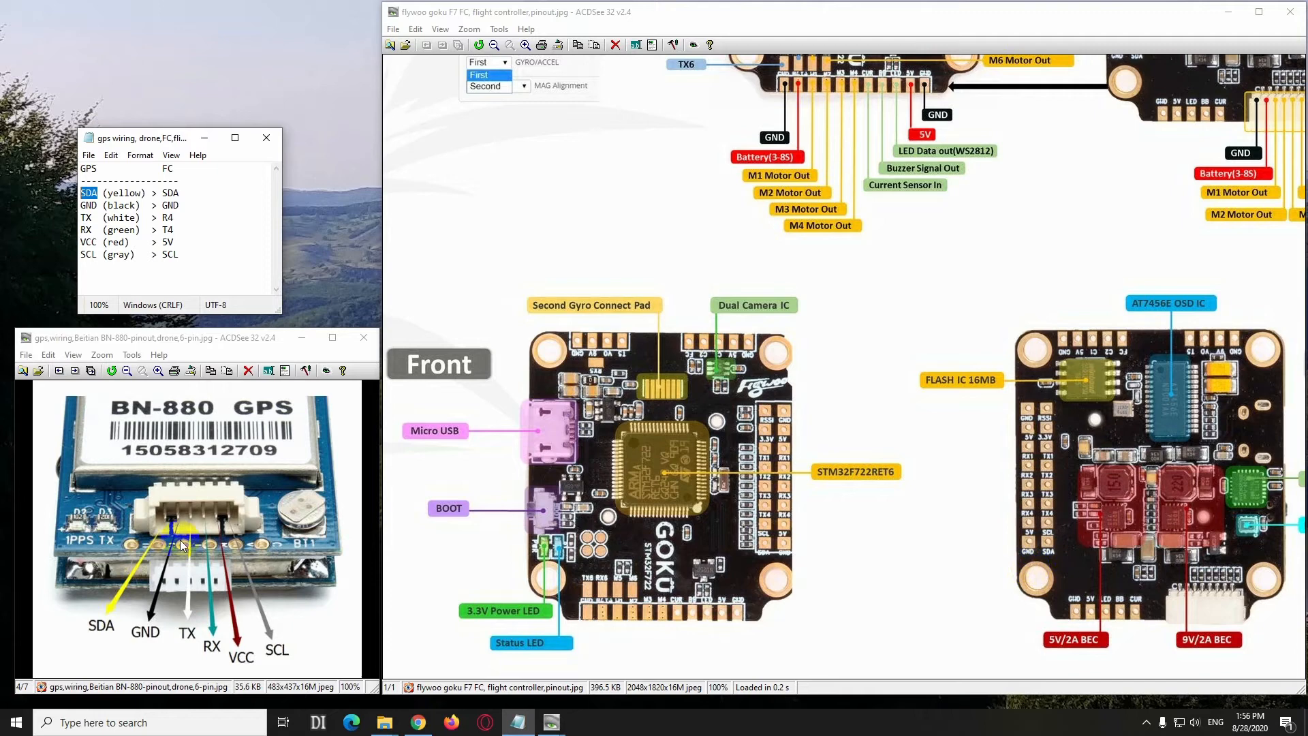
mouse_move(177, 491)
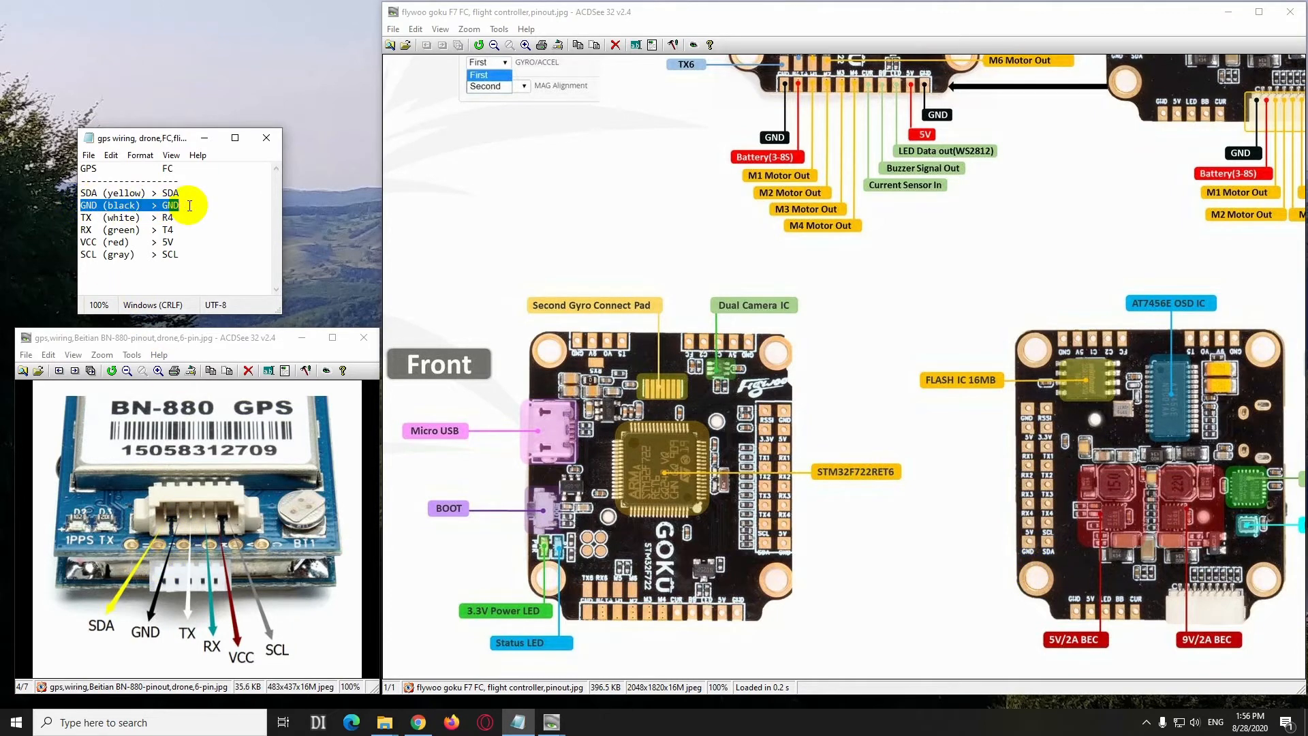
mouse_move(782, 540)
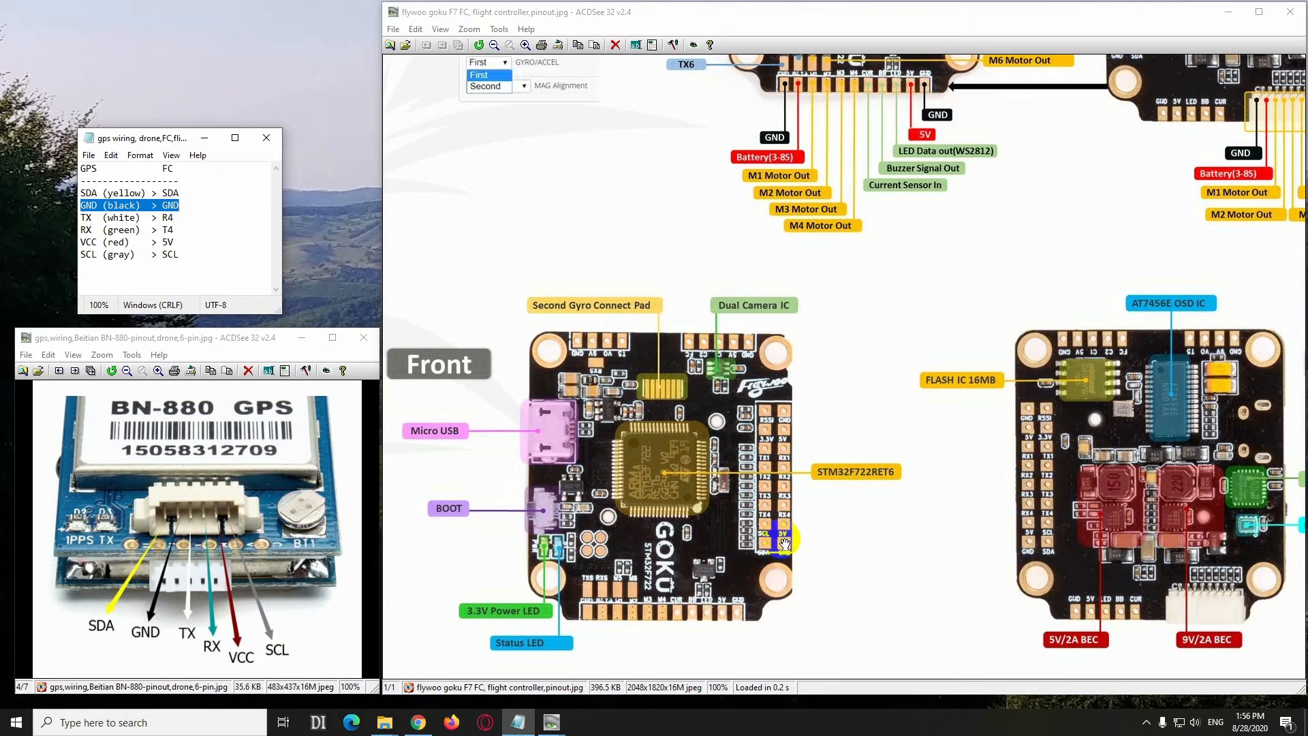
mouse_move(153, 621)
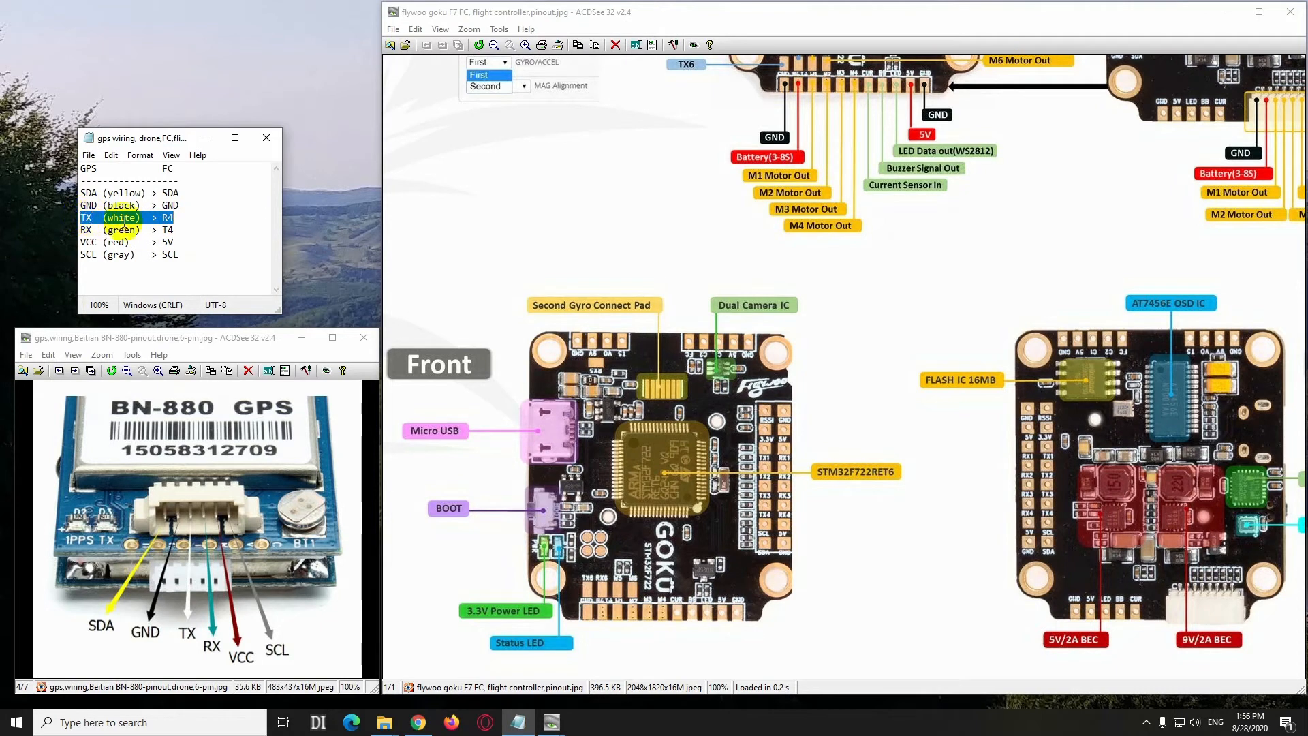
mouse_move(185, 524)
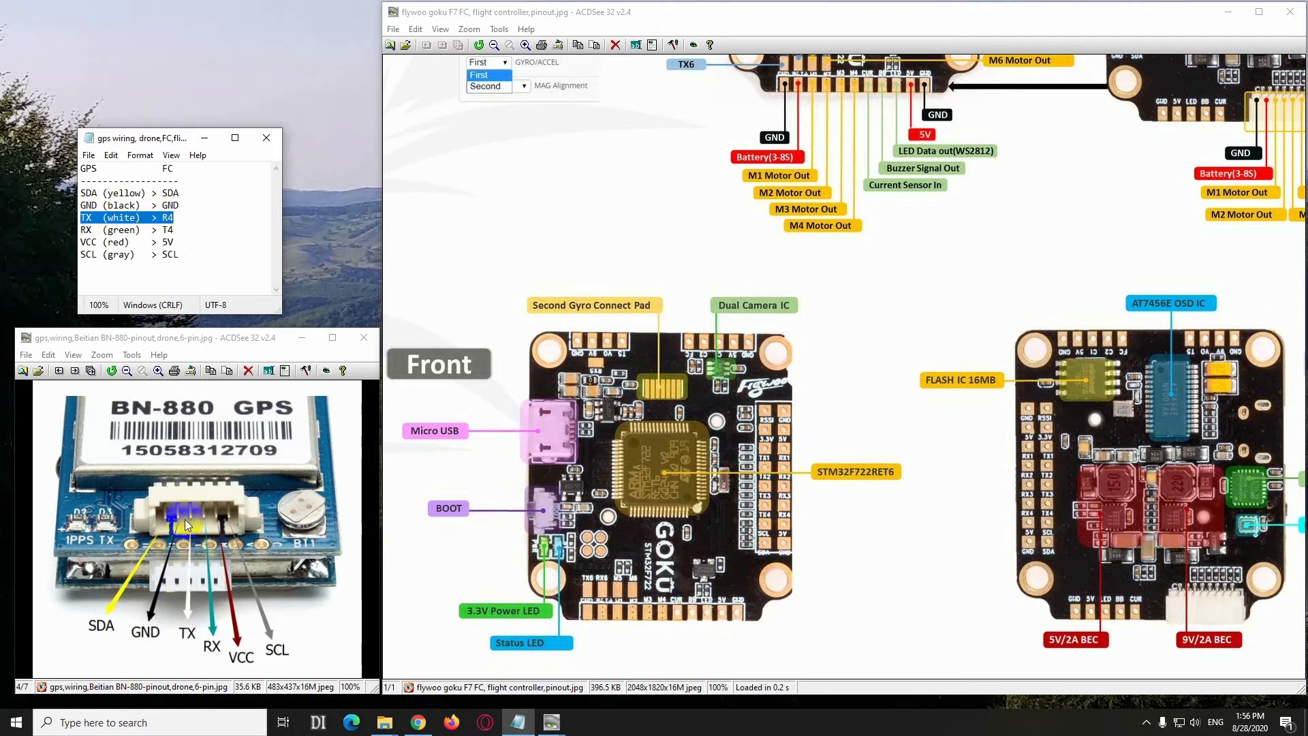
mouse_move(189, 605)
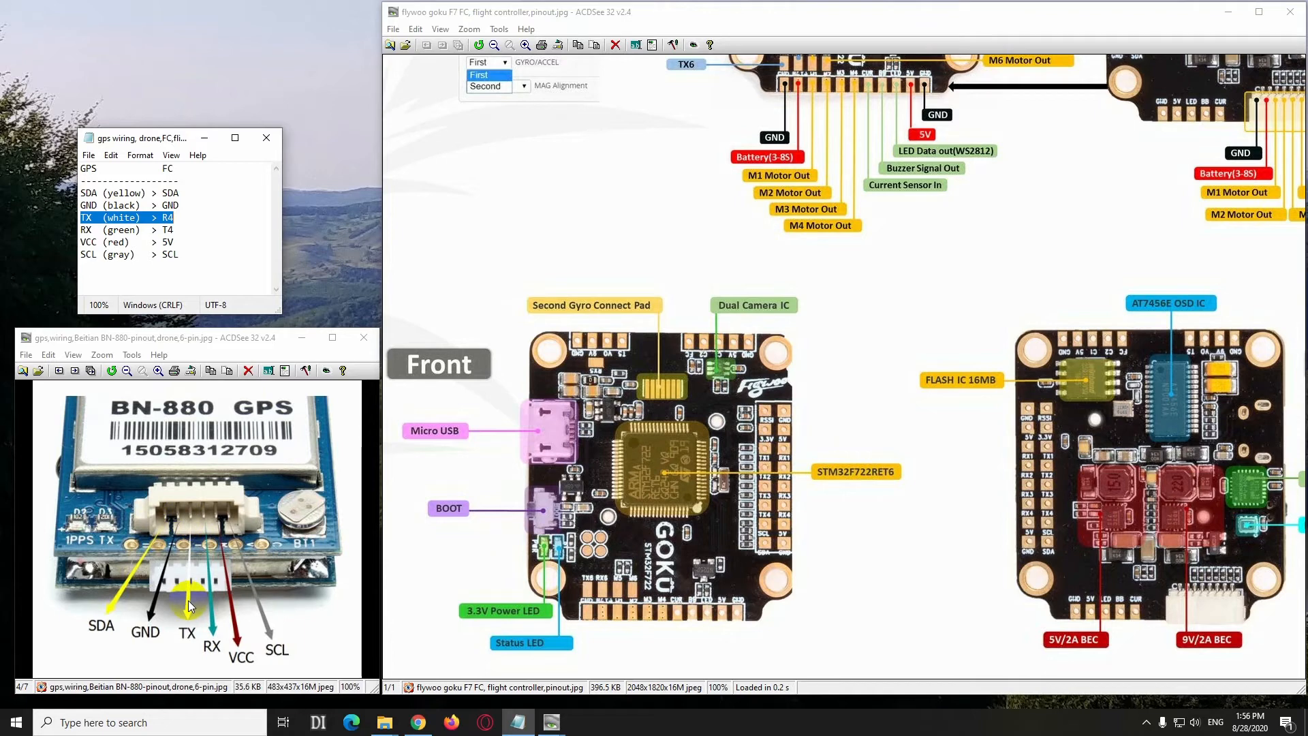
mouse_move(784, 524)
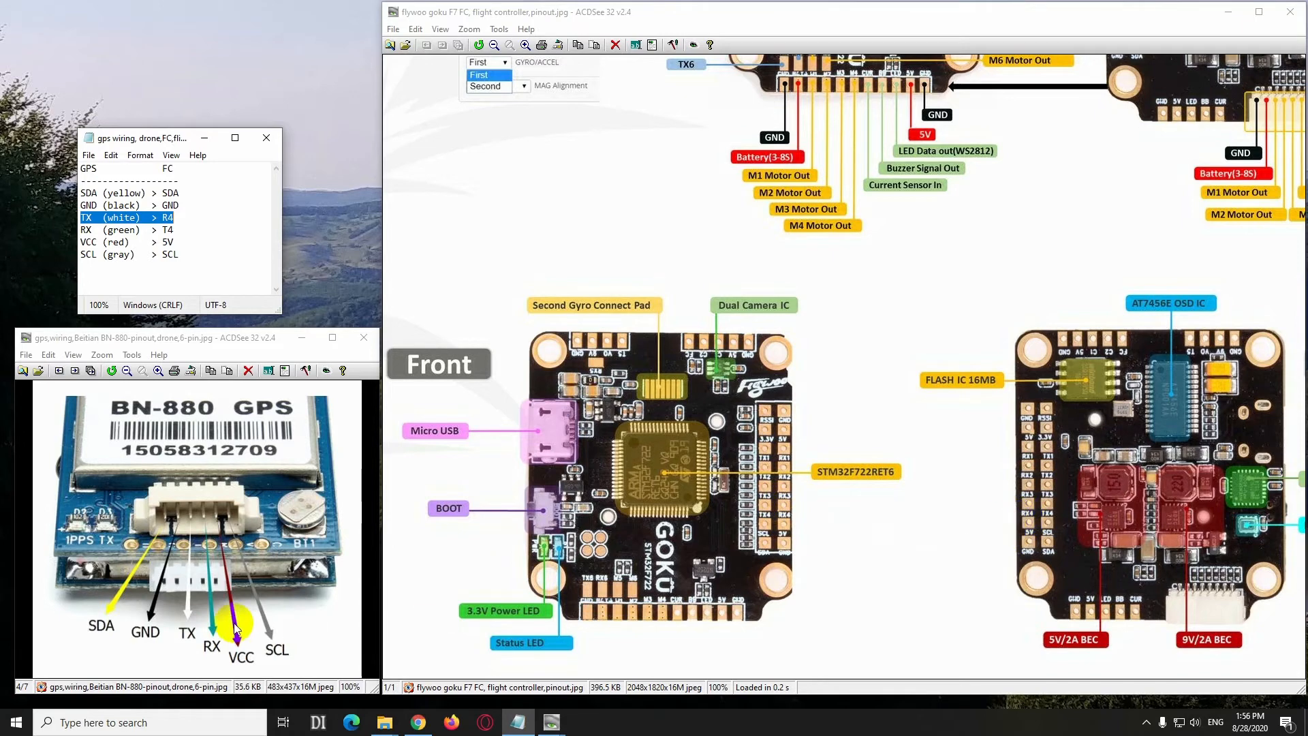
mouse_move(209, 600)
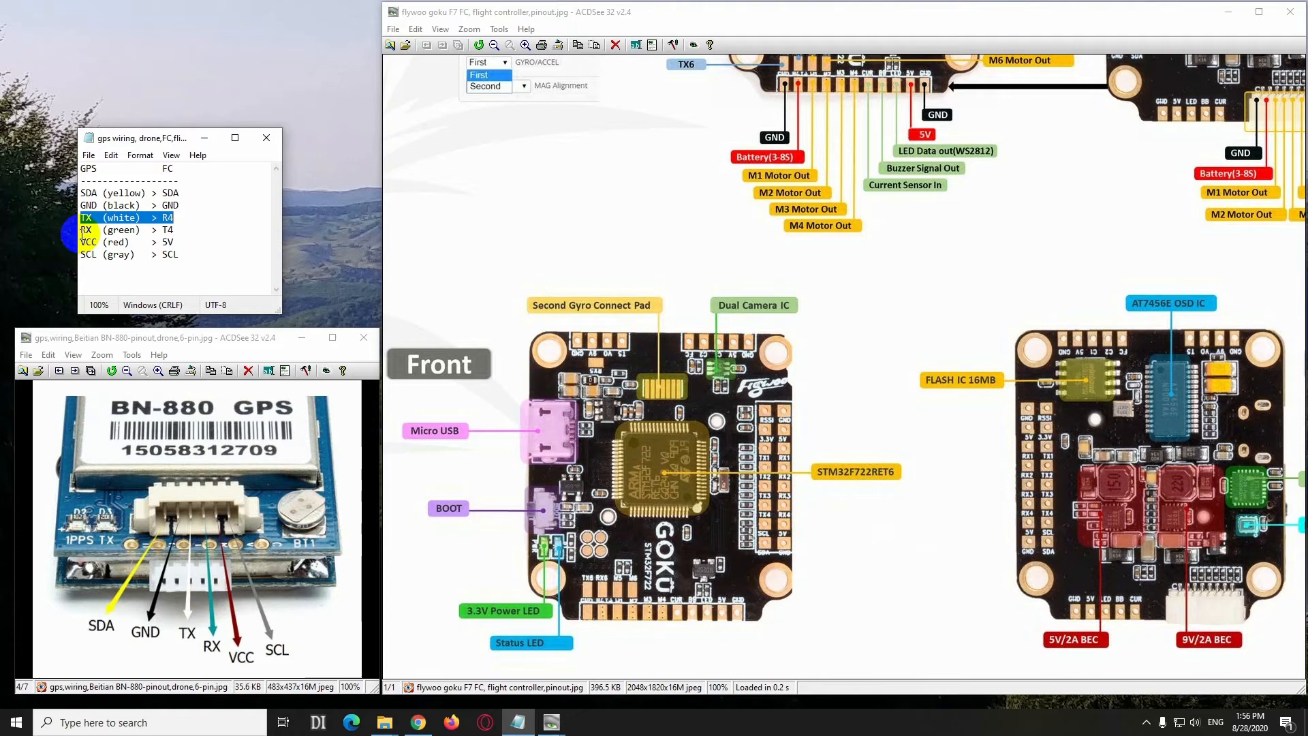
Select the RX (green) > T4, SCL (gray) > SCL and VCC (red) > 5V lines in turn
click(108, 230)
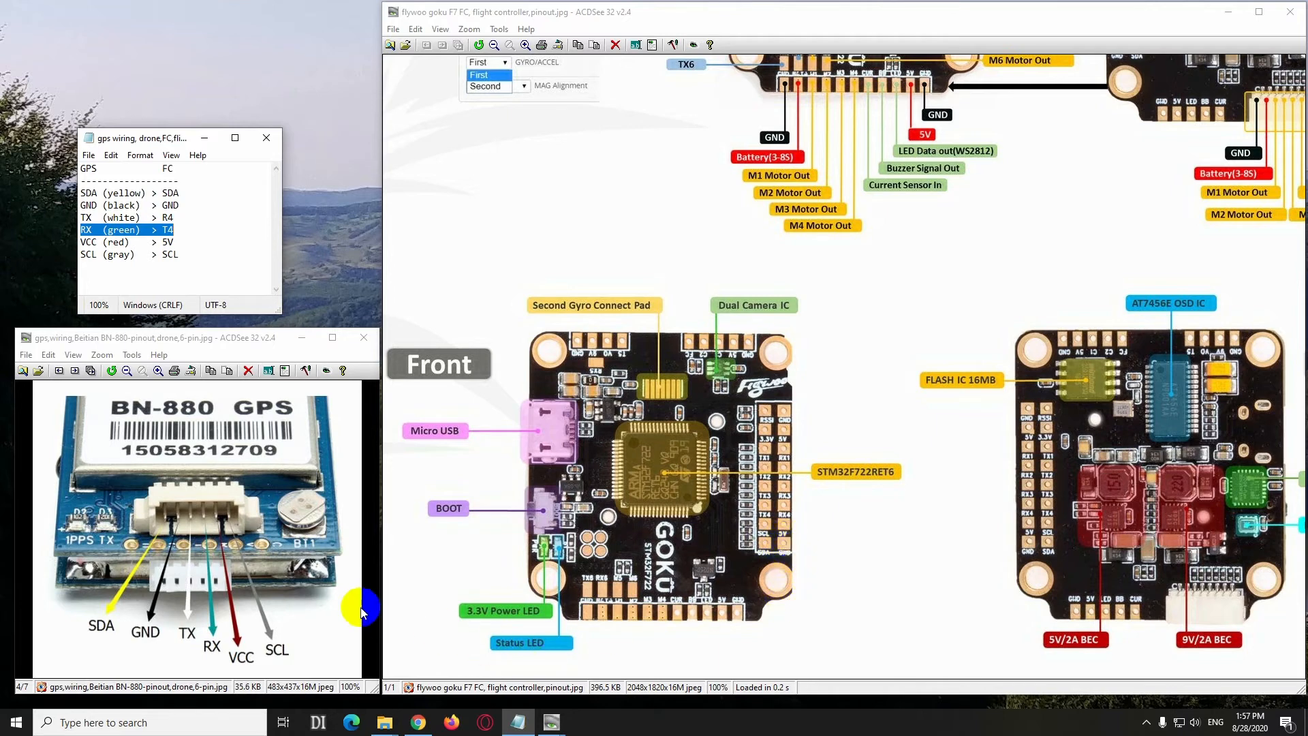
mouse_move(234, 517)
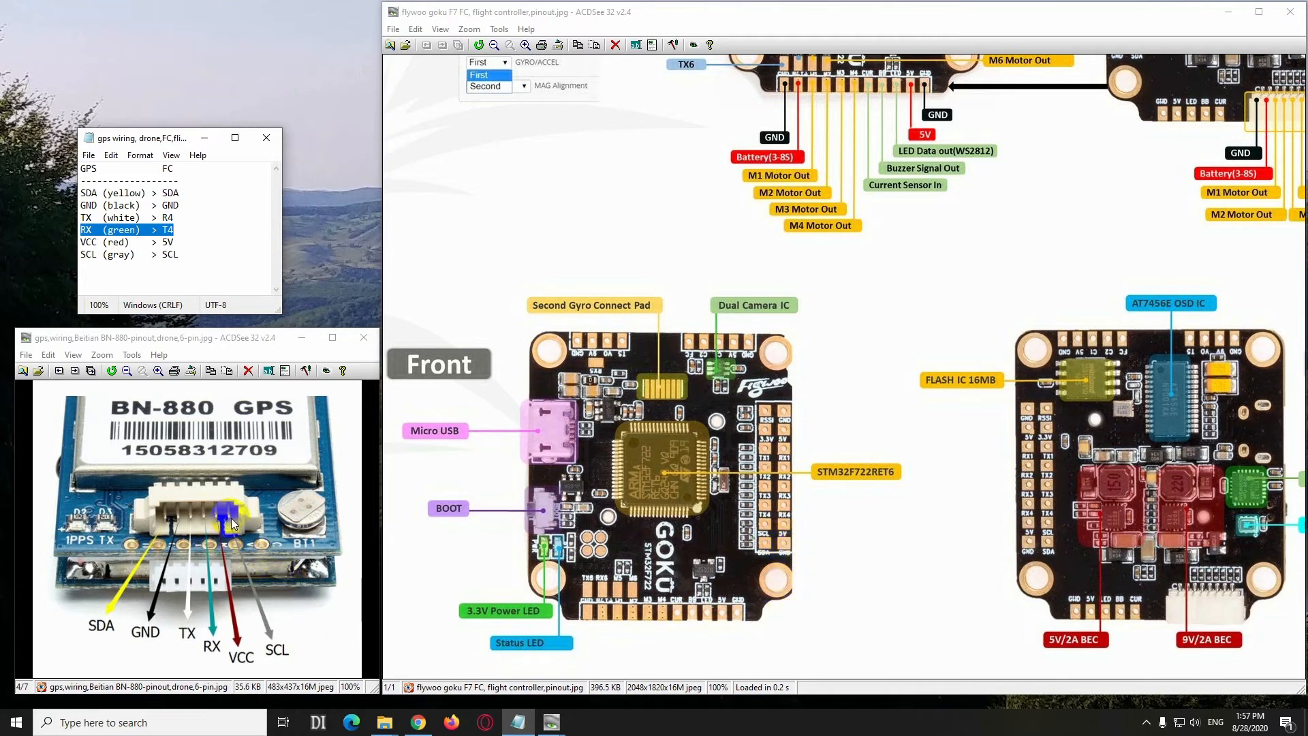
mouse_move(120, 319)
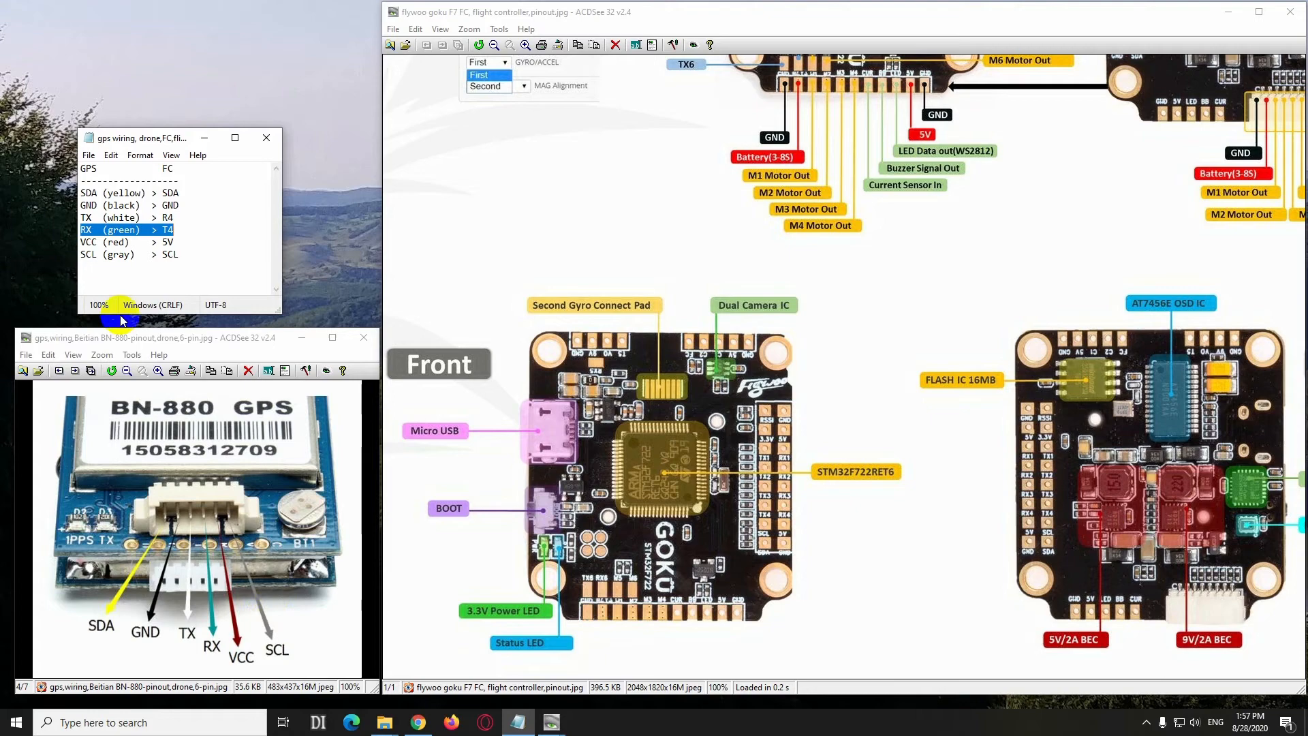
click(108, 254)
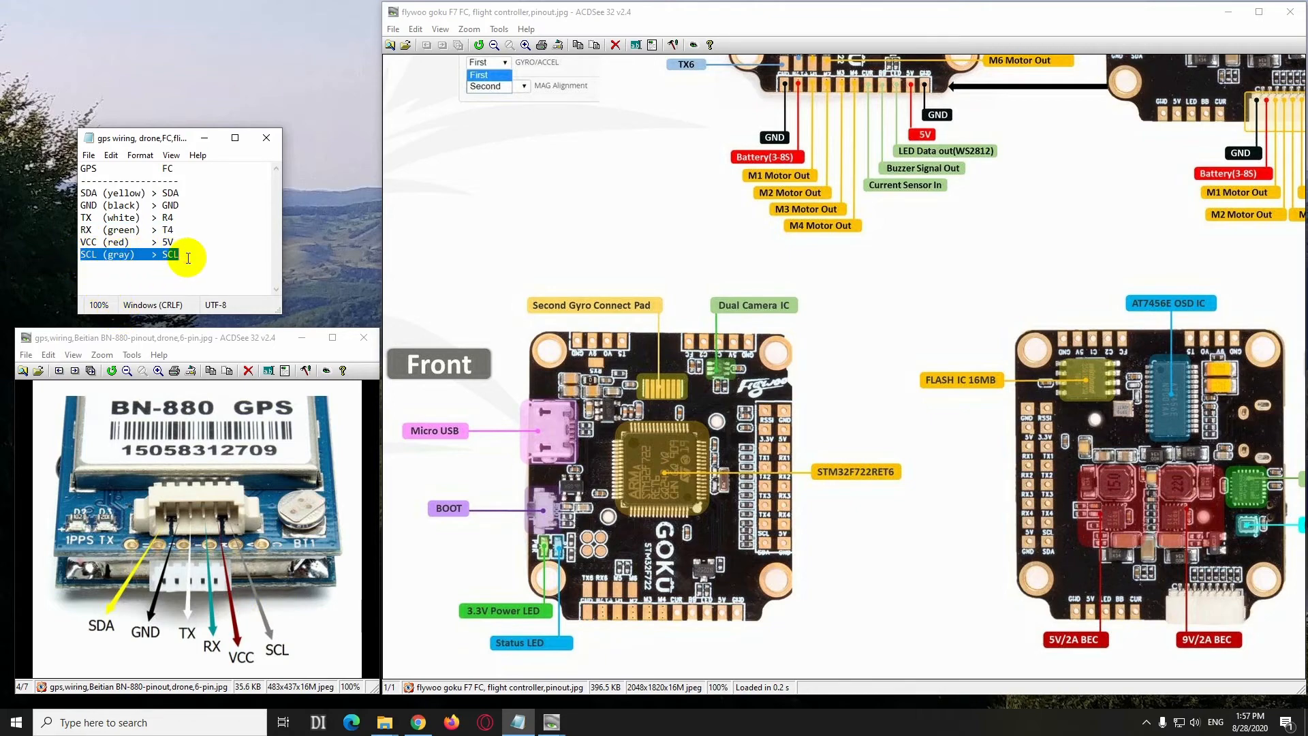
mouse_move(234, 534)
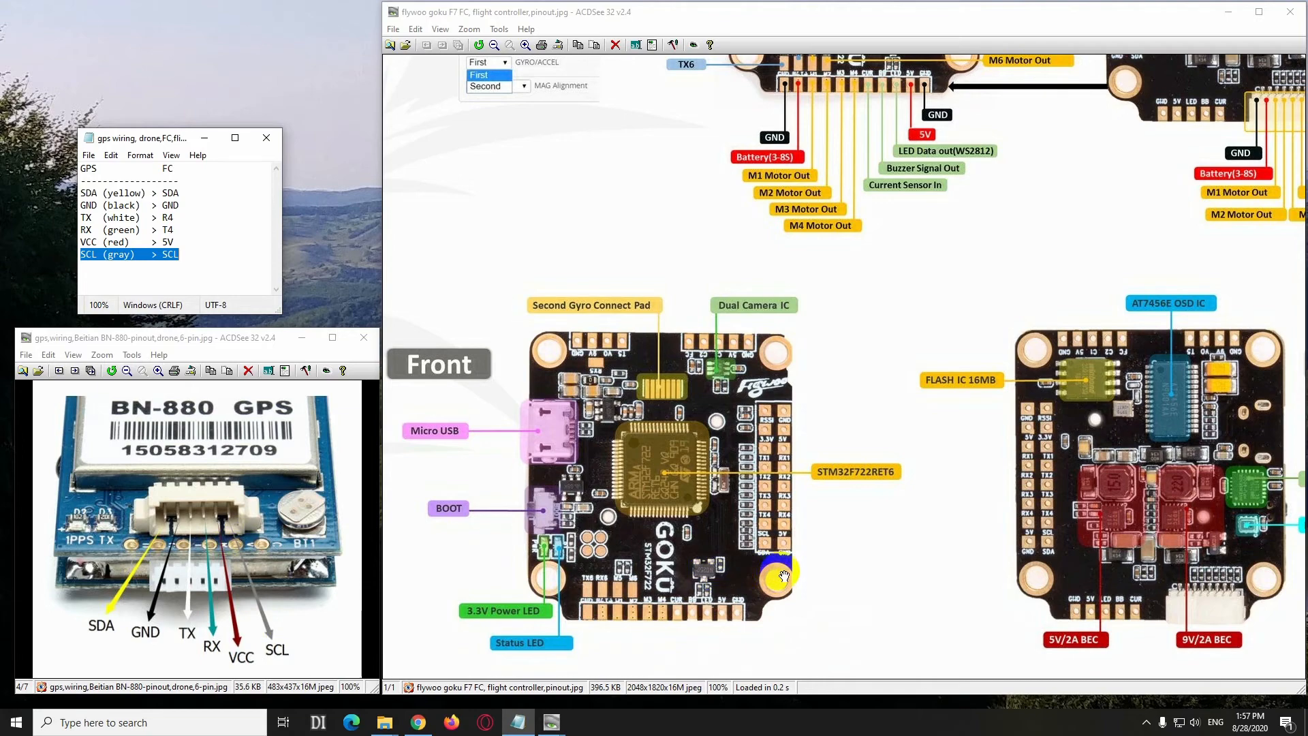
mouse_move(755, 524)
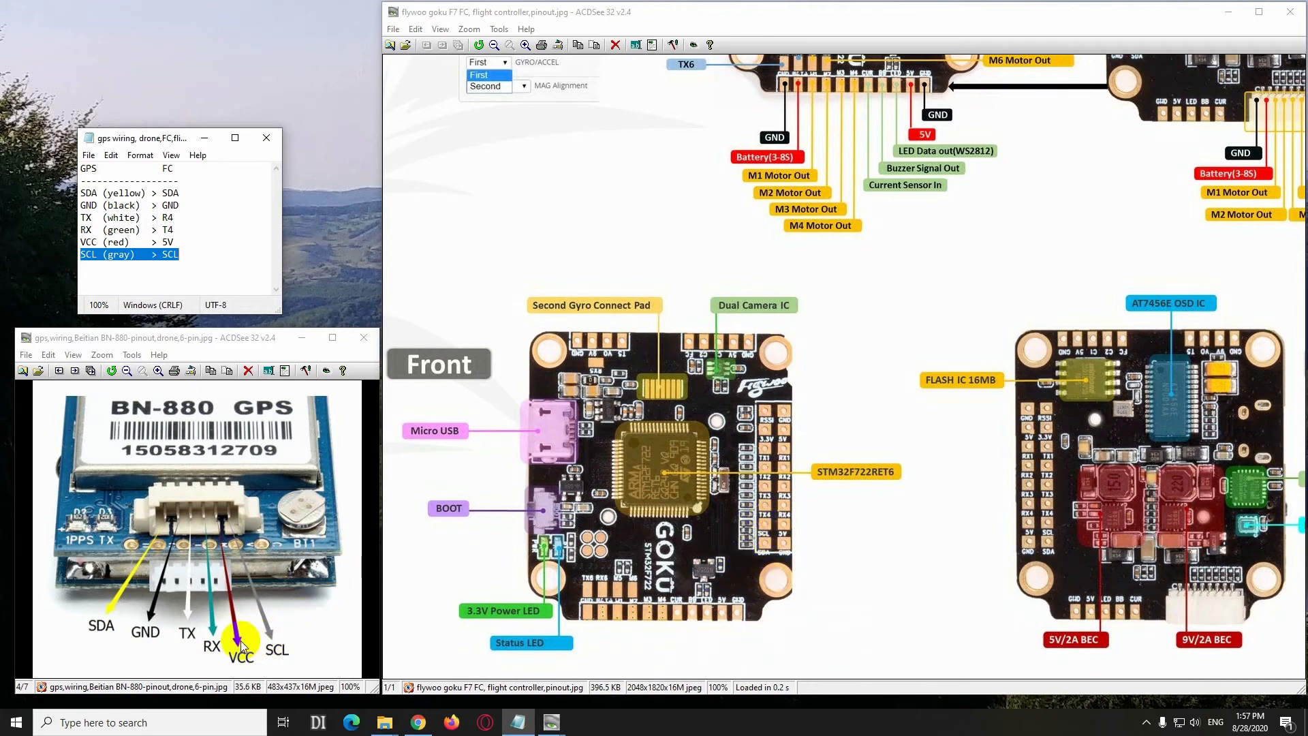
mouse_move(175, 274)
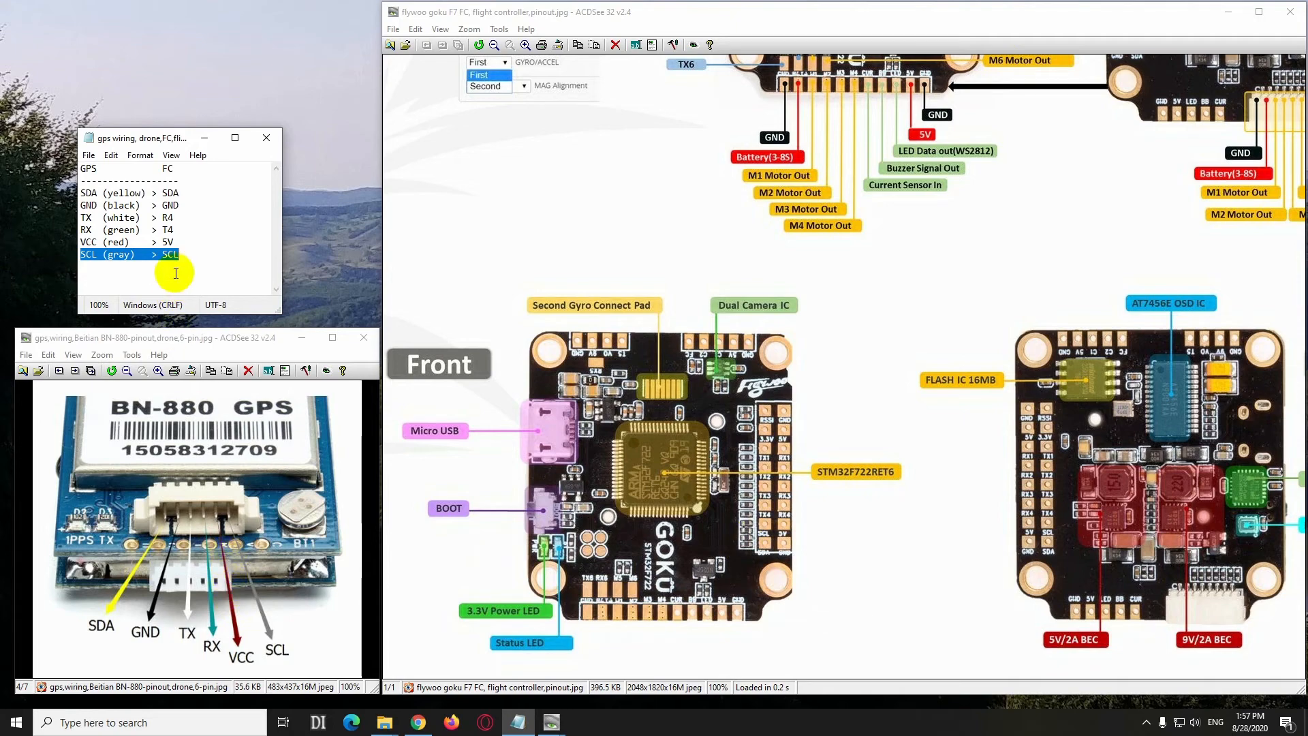
click(108, 242)
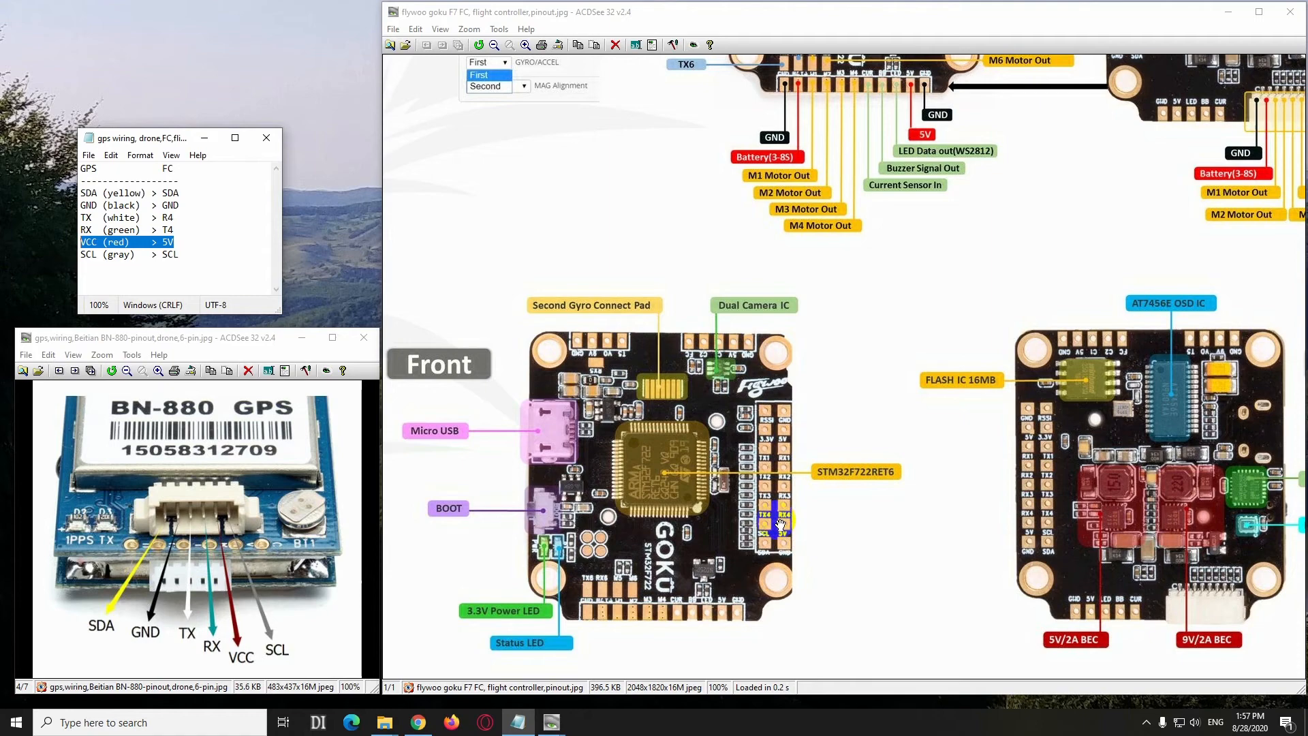
mouse_move(1028, 517)
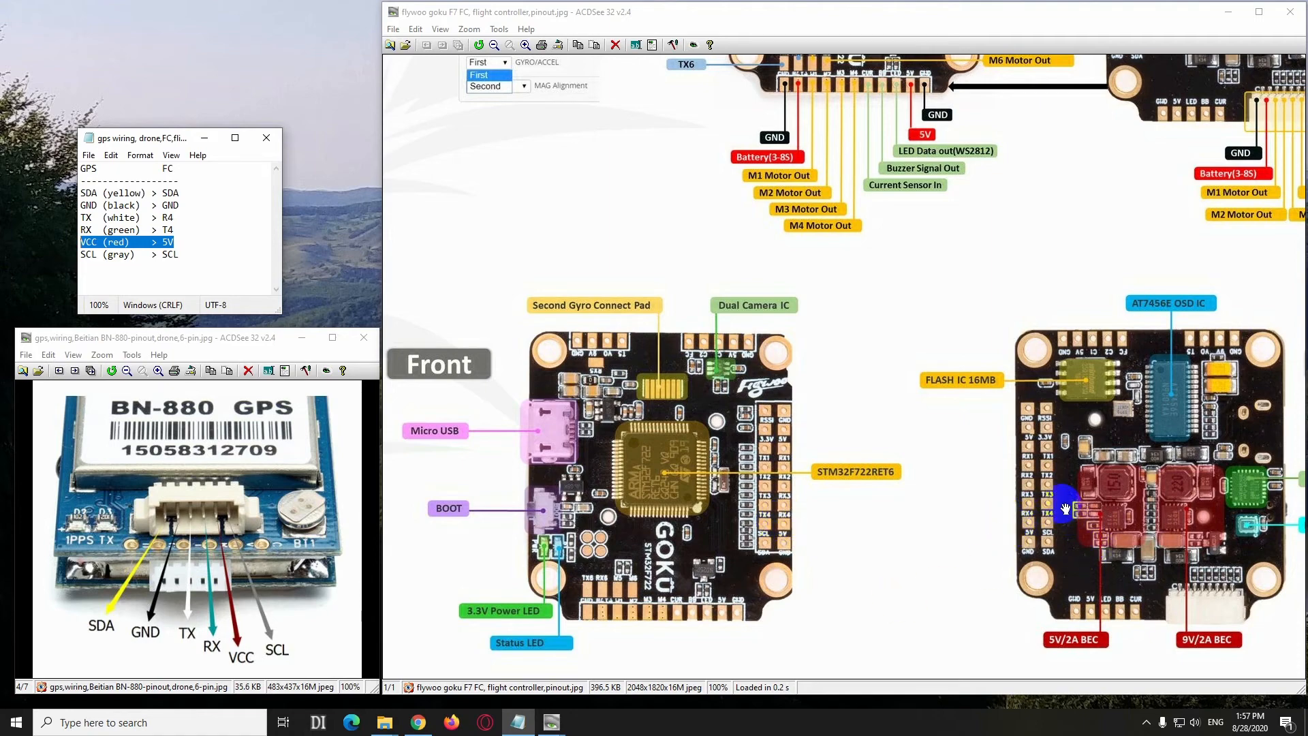
mouse_move(996, 540)
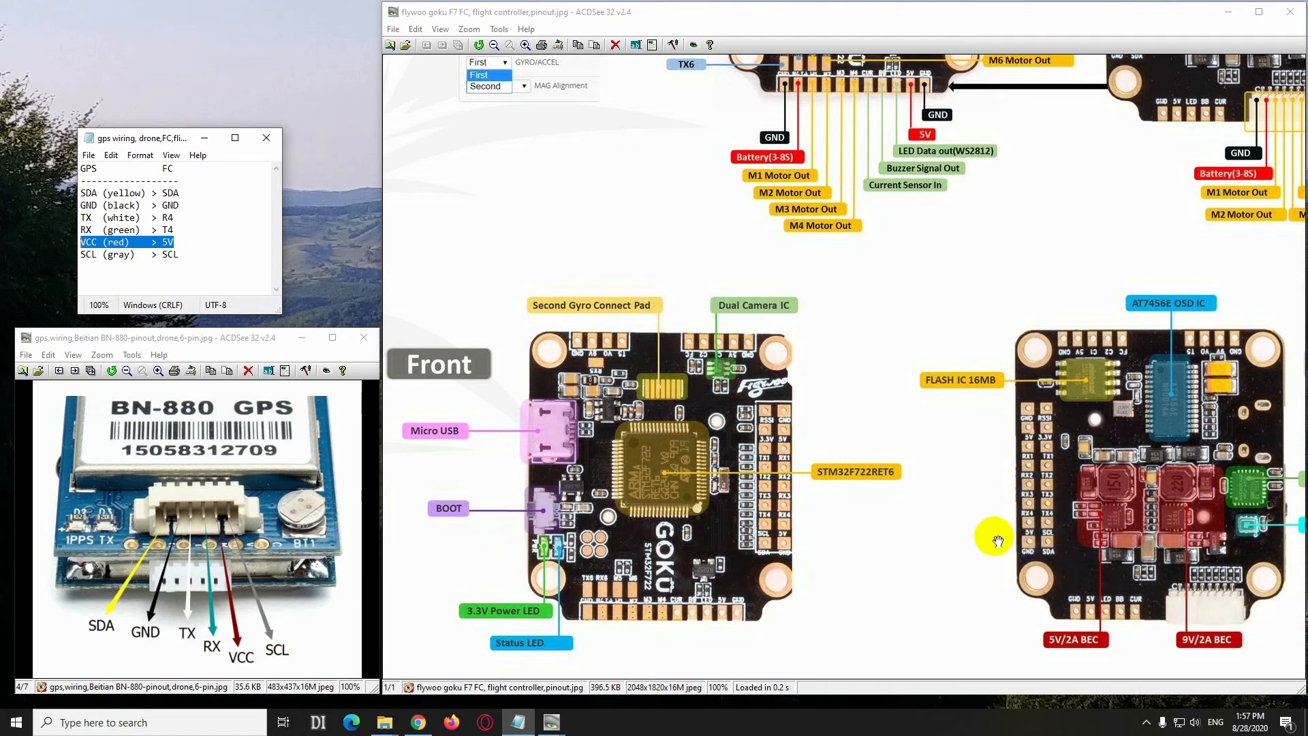
mouse_move(211, 498)
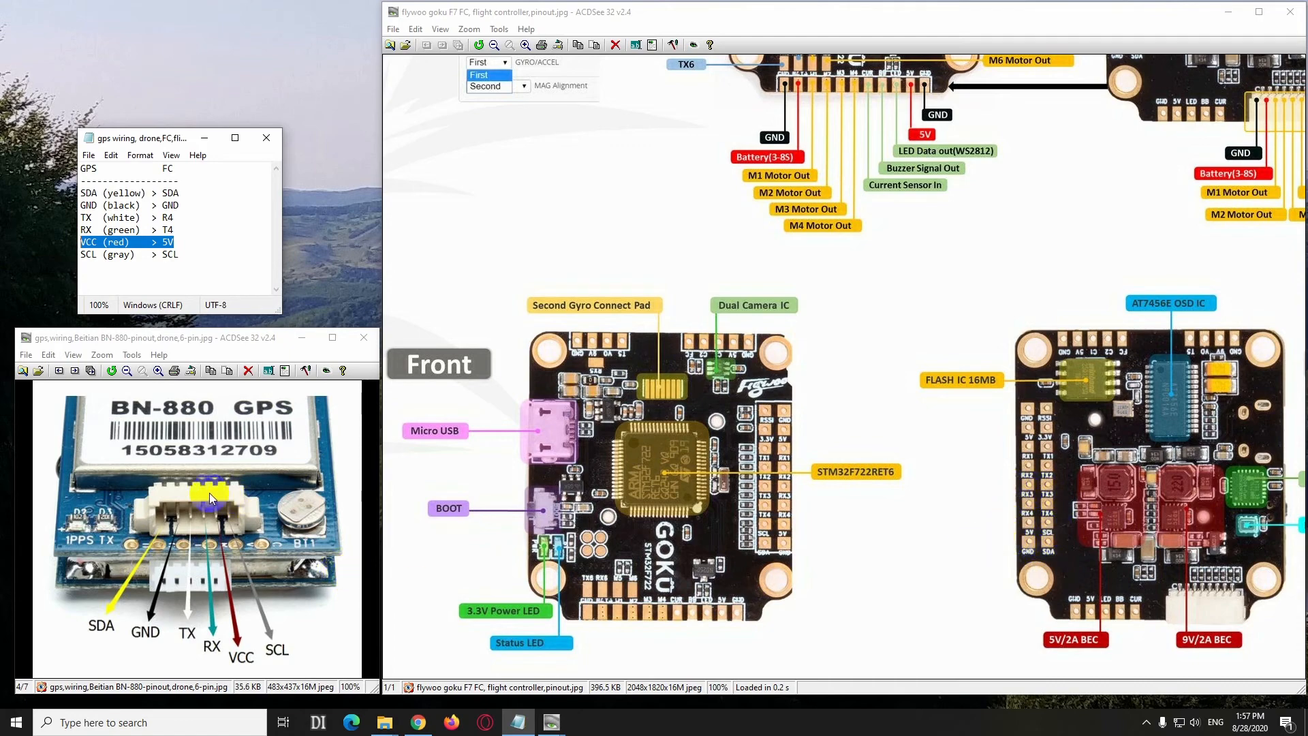
mouse_move(257, 532)
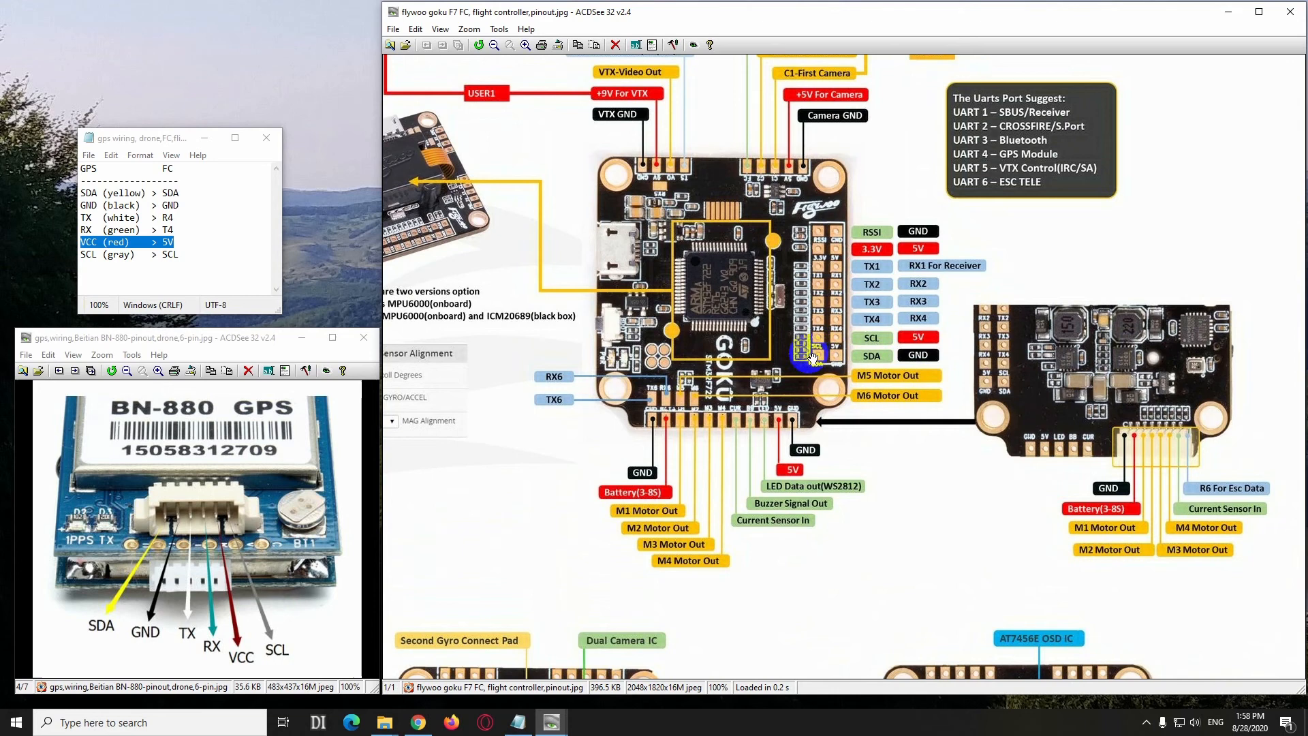
mouse_move(834, 354)
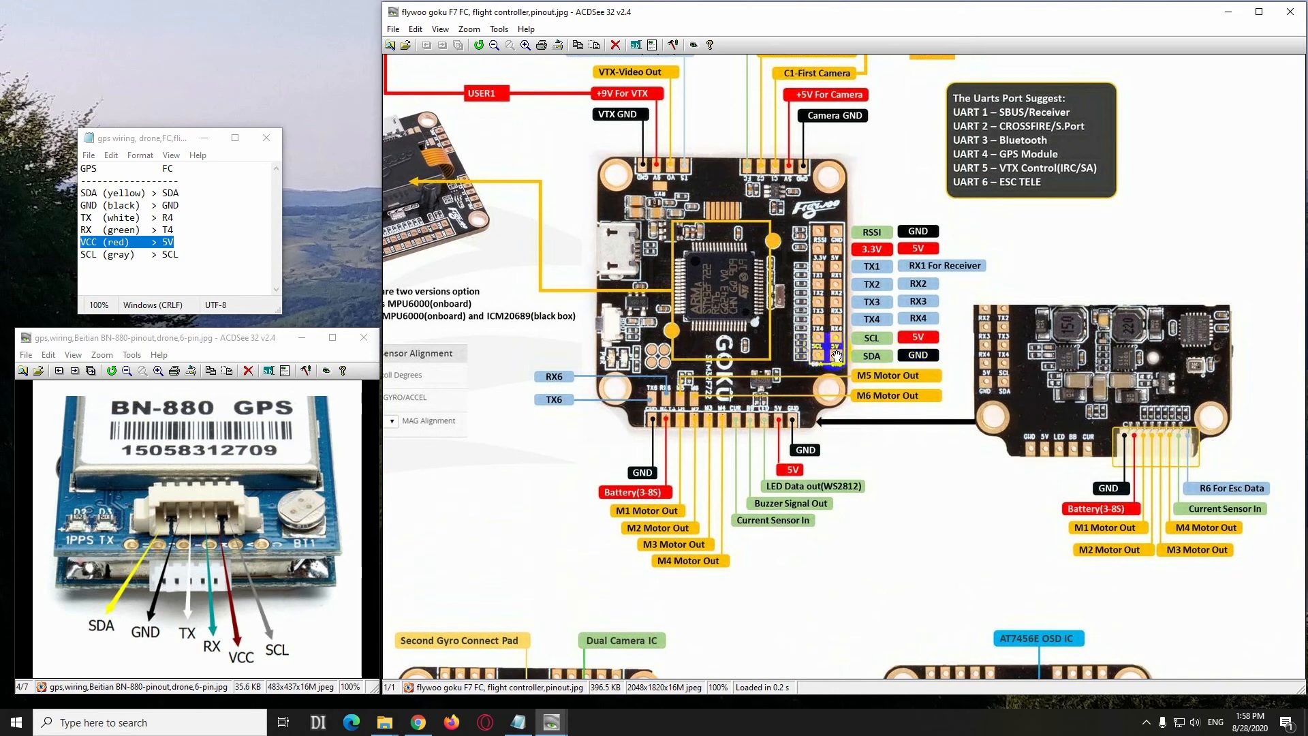
mouse_move(822, 353)
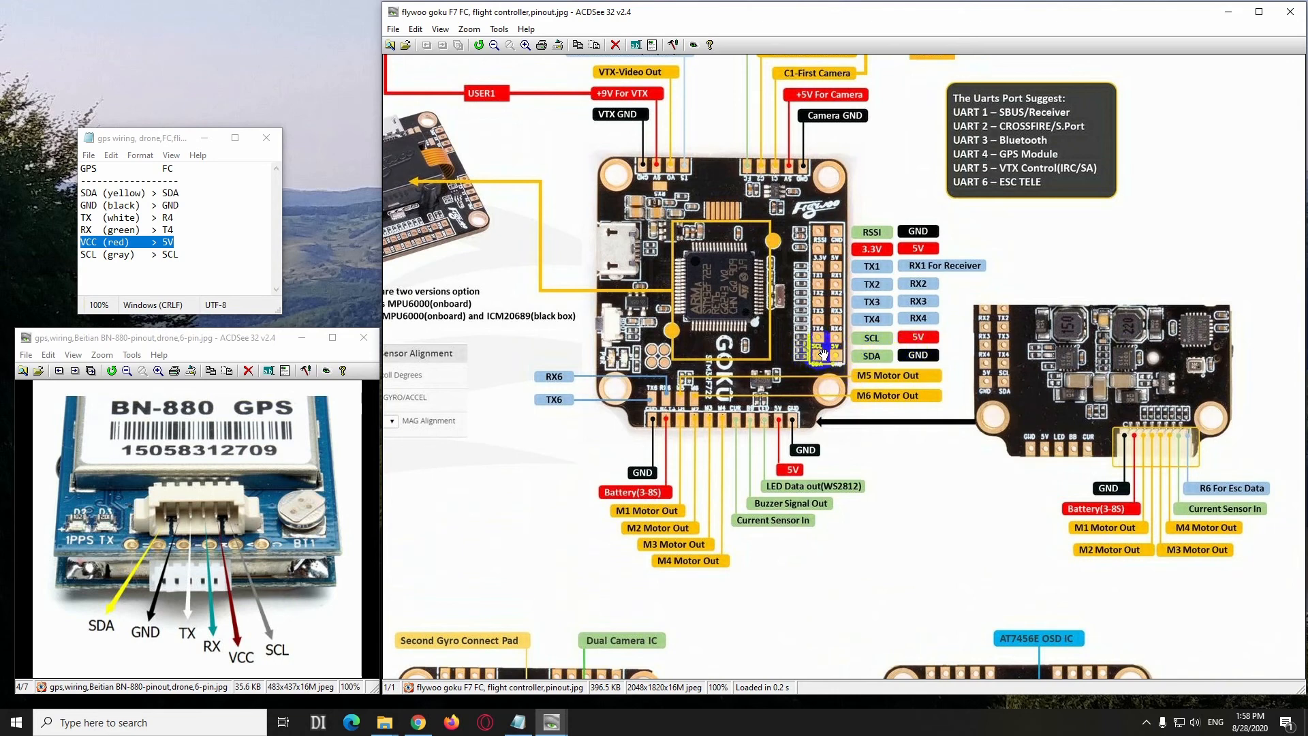
mouse_move(867, 346)
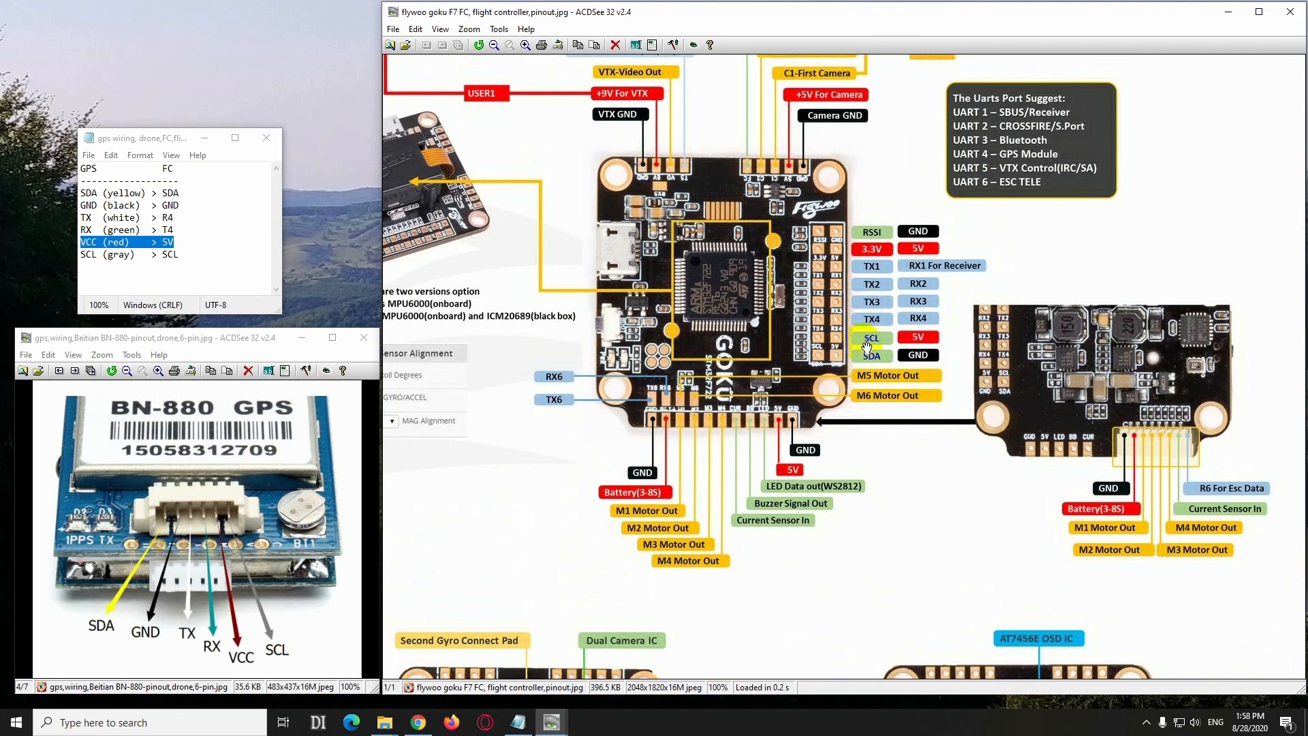
mouse_move(864, 326)
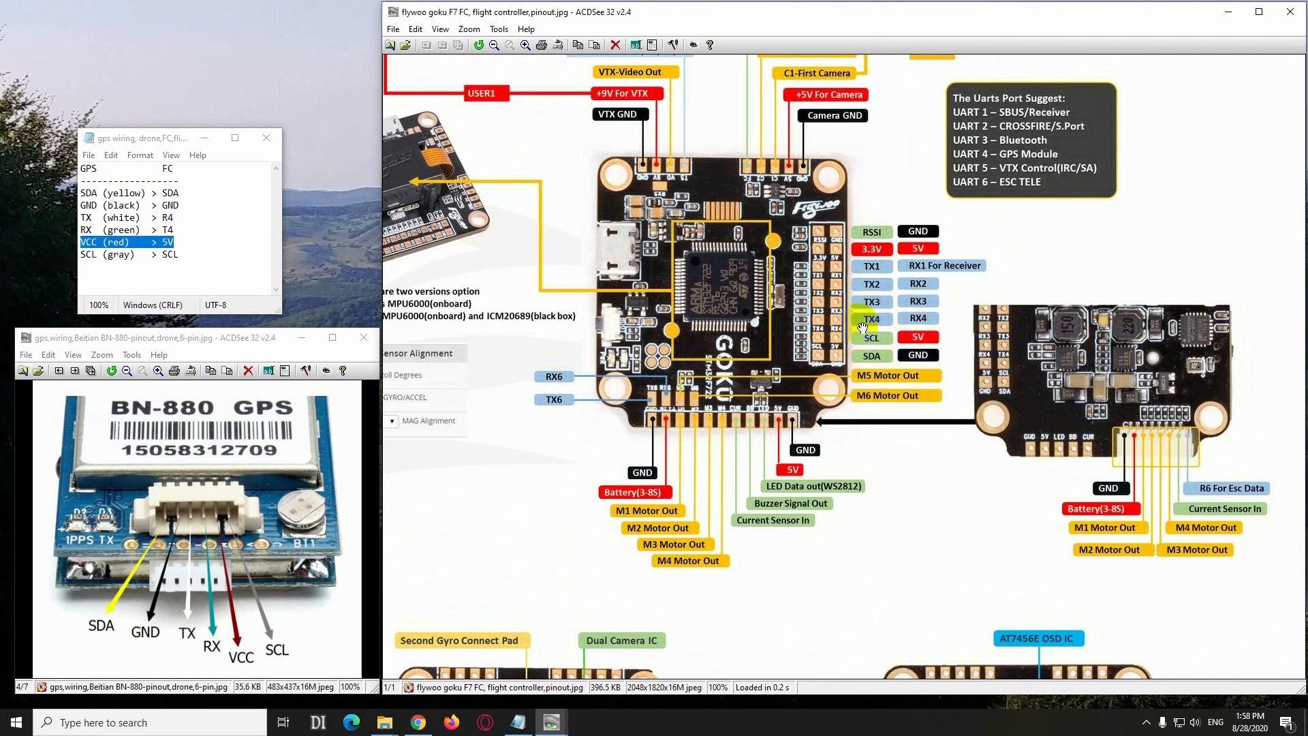